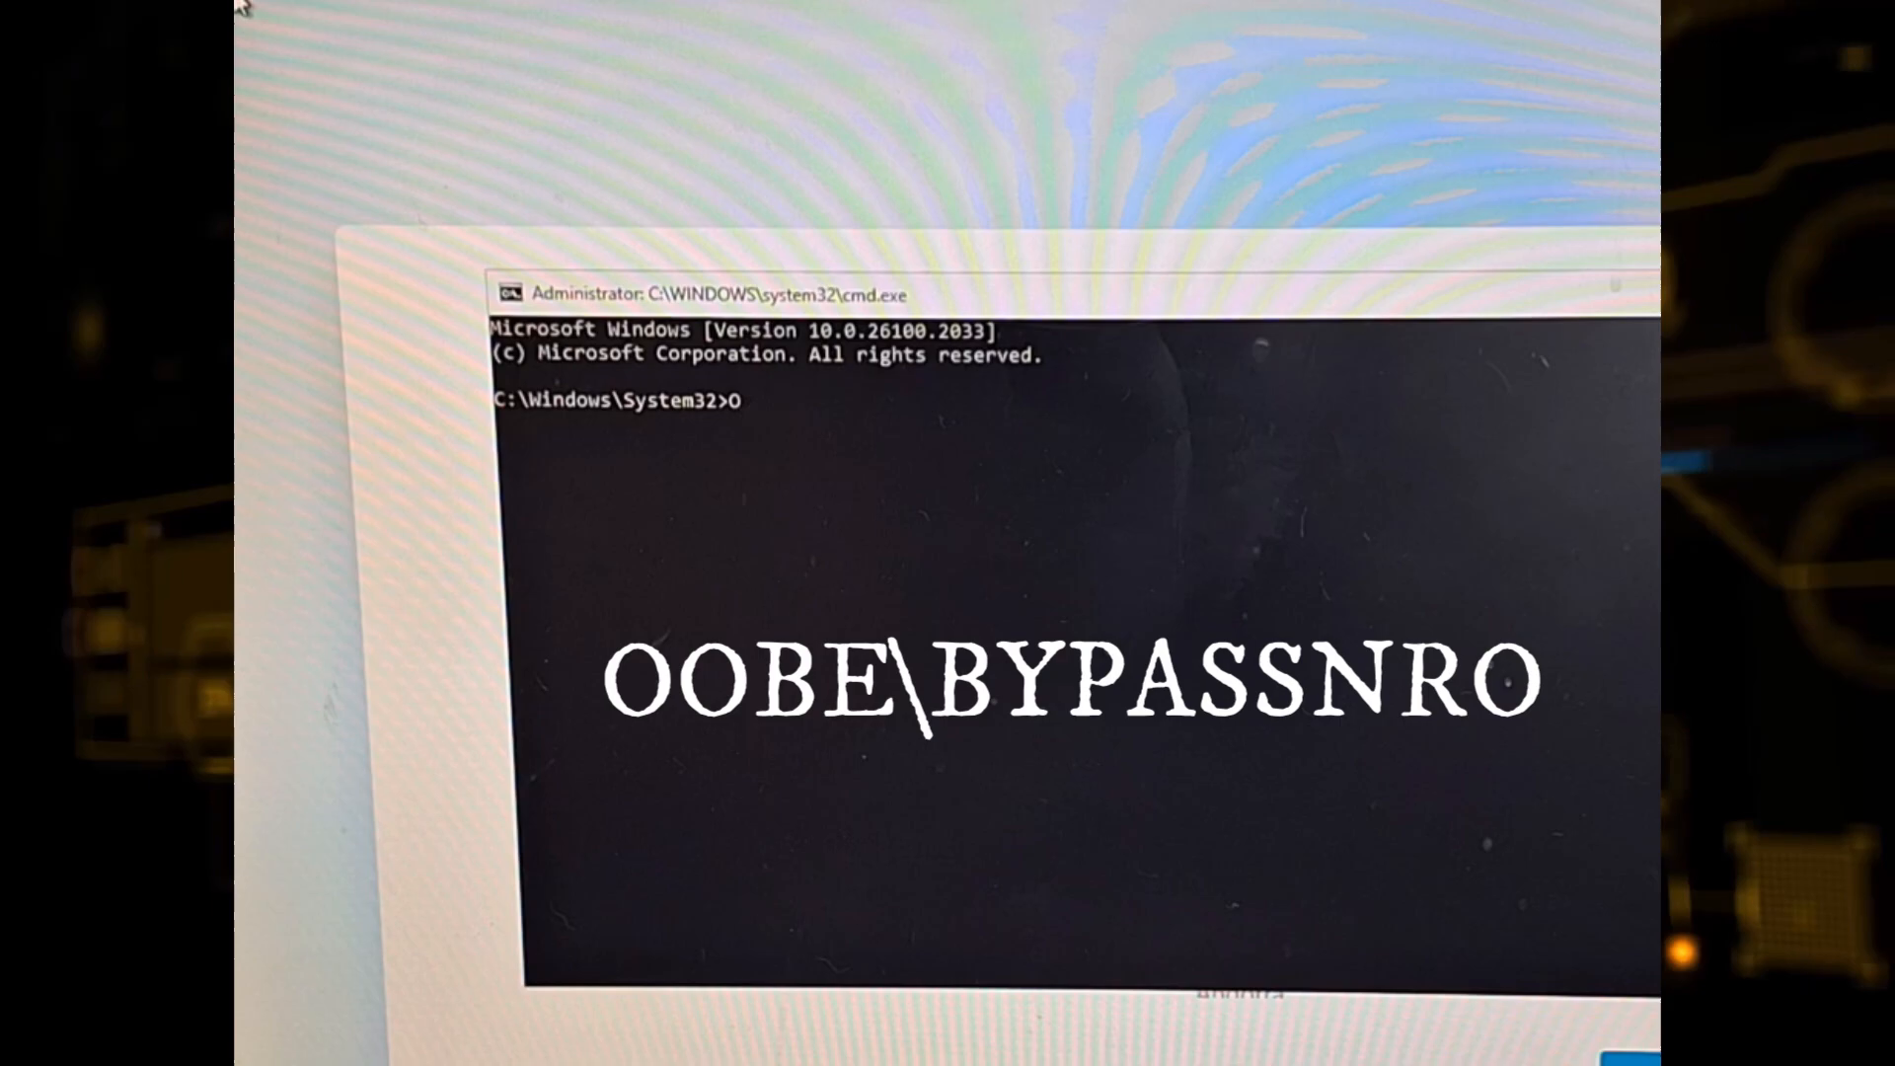
Run OOBE\BYPASSNRO in Command Prompt to restart setup with the offline option.
type("OBE\\BY")
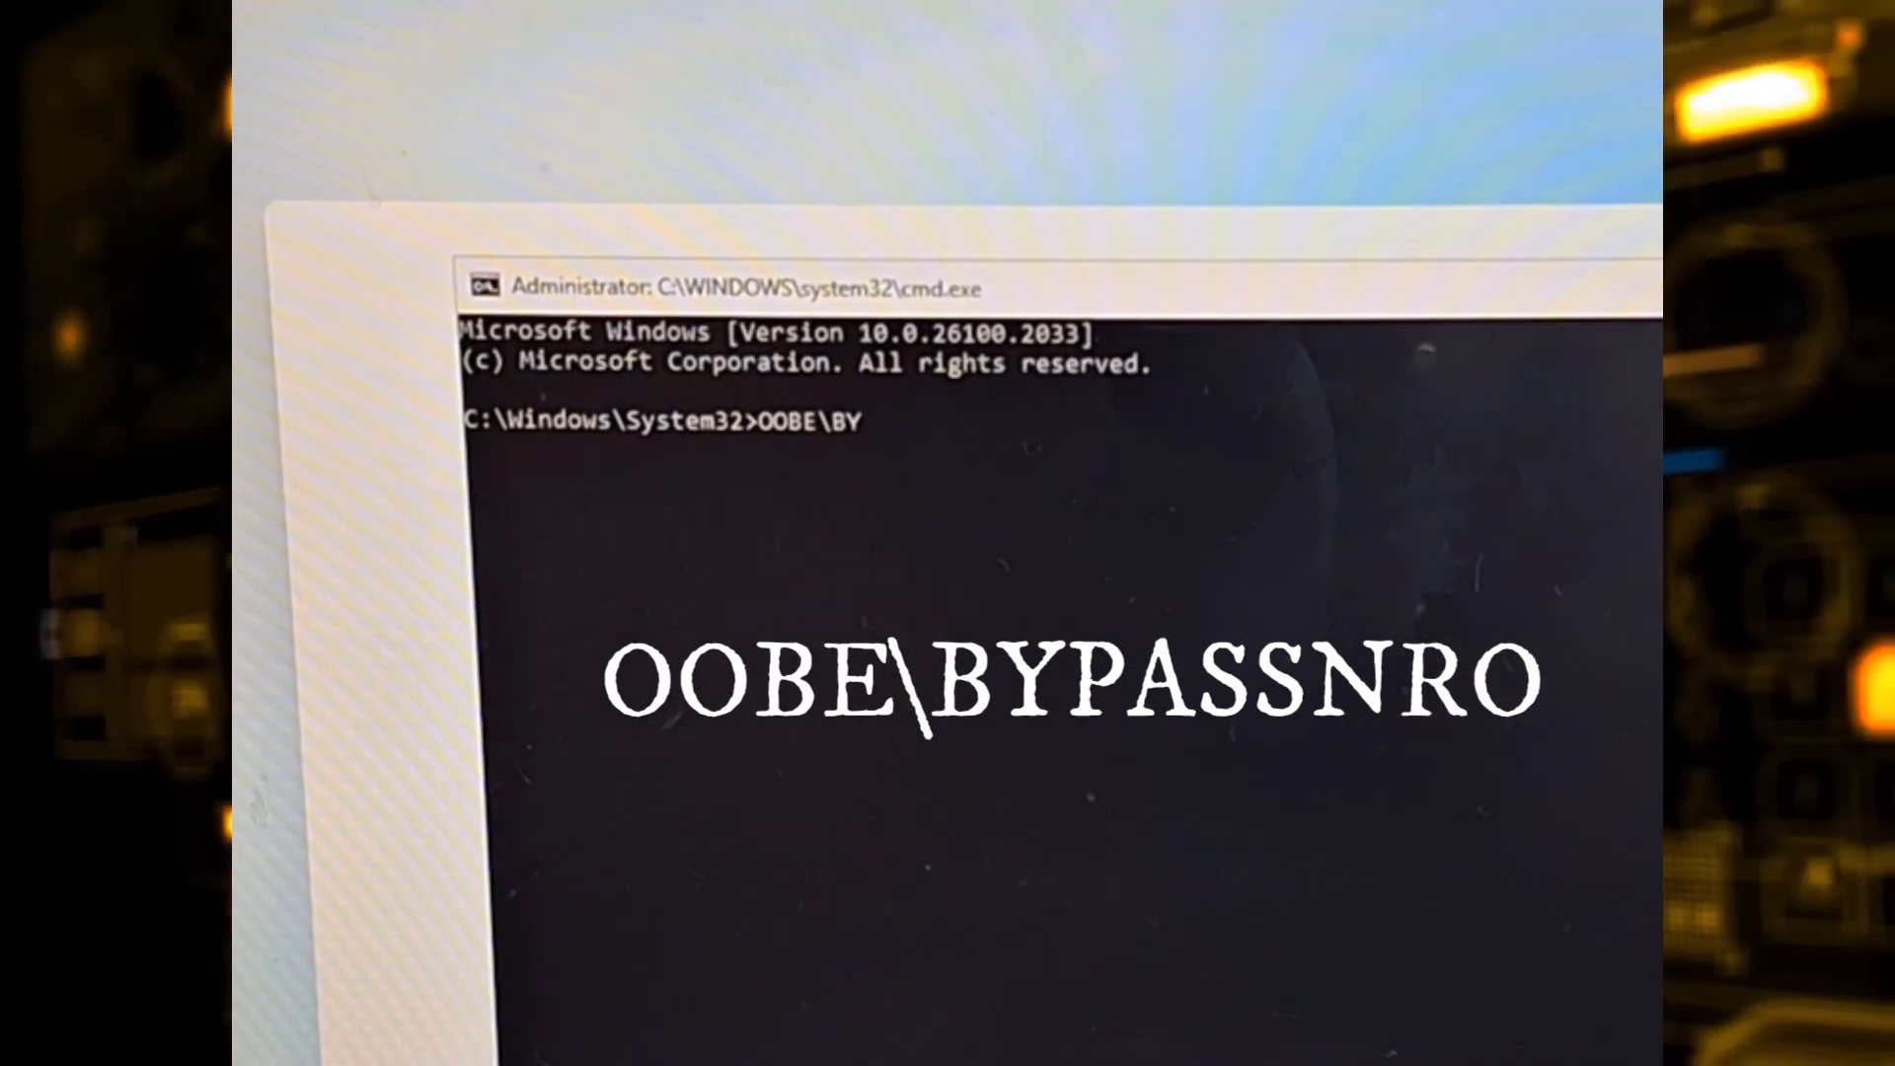
type("PASSNRO")
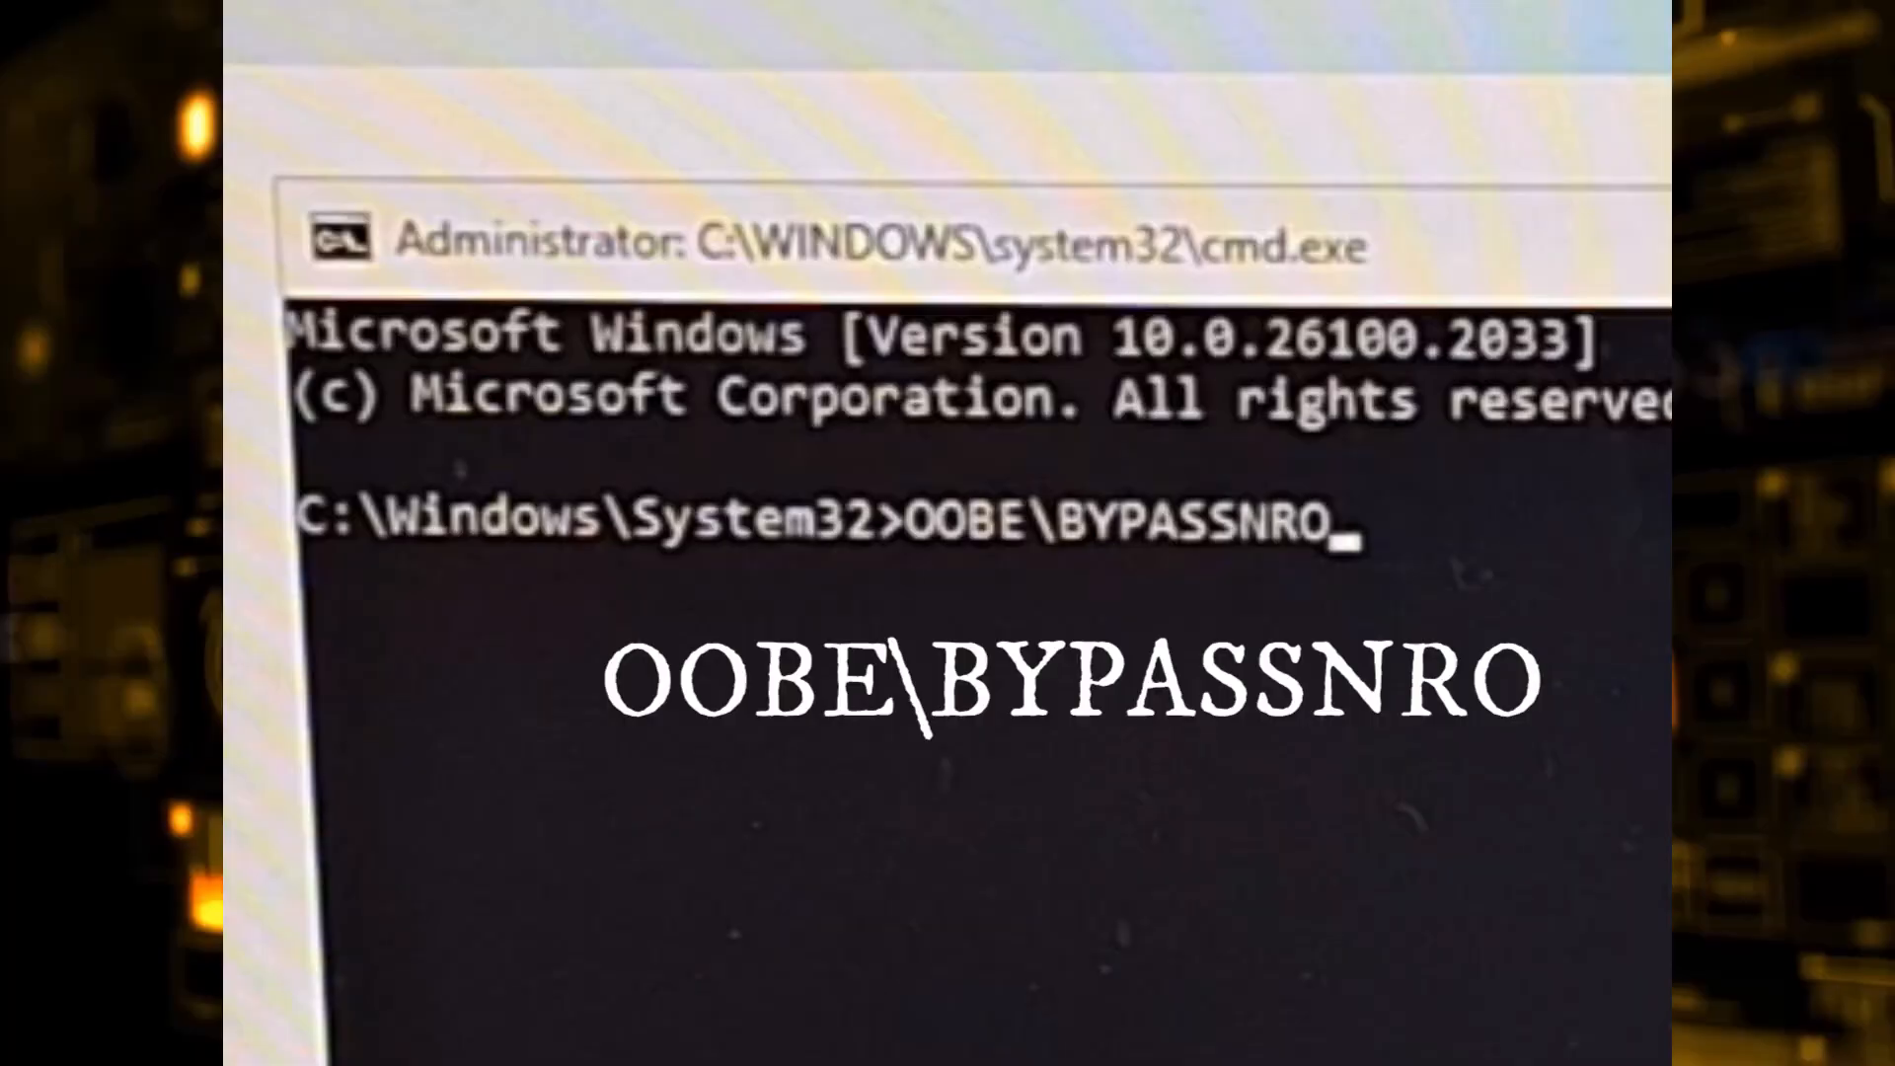
key("enter")
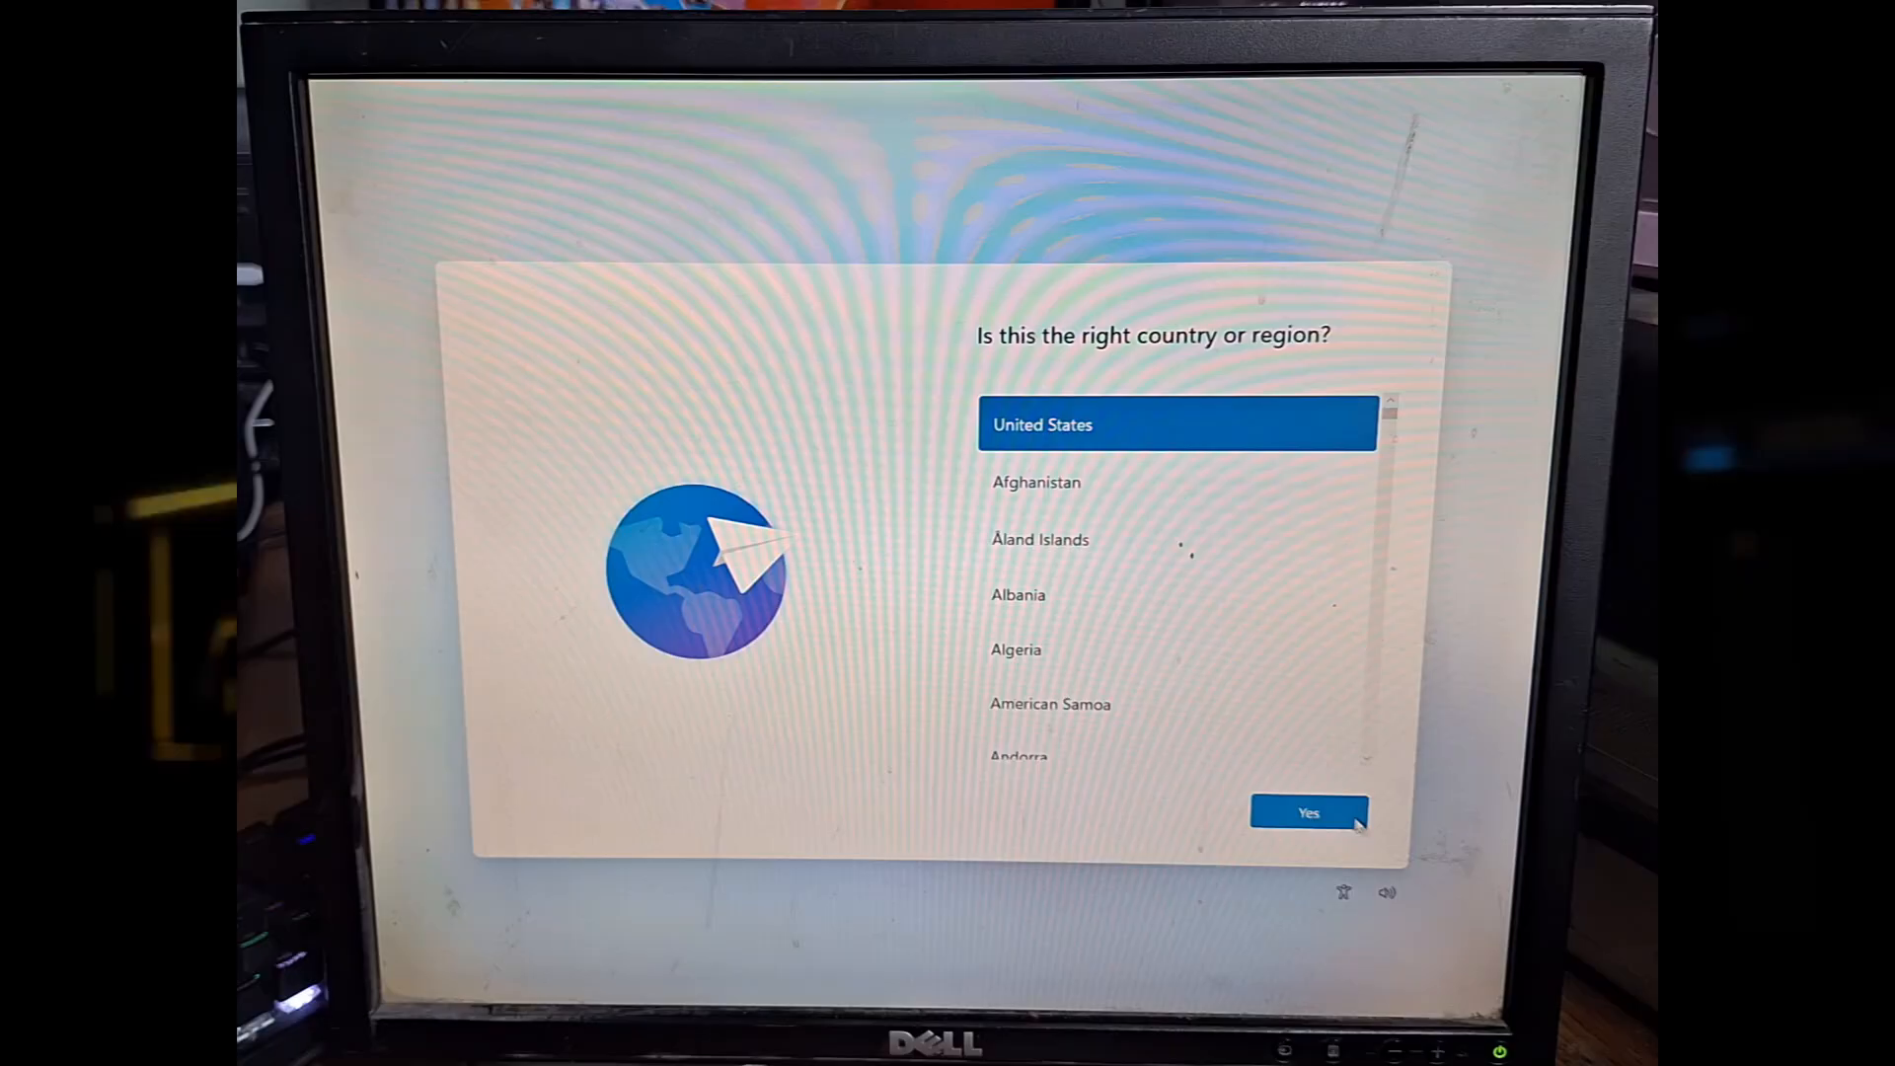
Confirm United States region and US keyboard layout, skipping a second layout.
left_click(1307, 812)
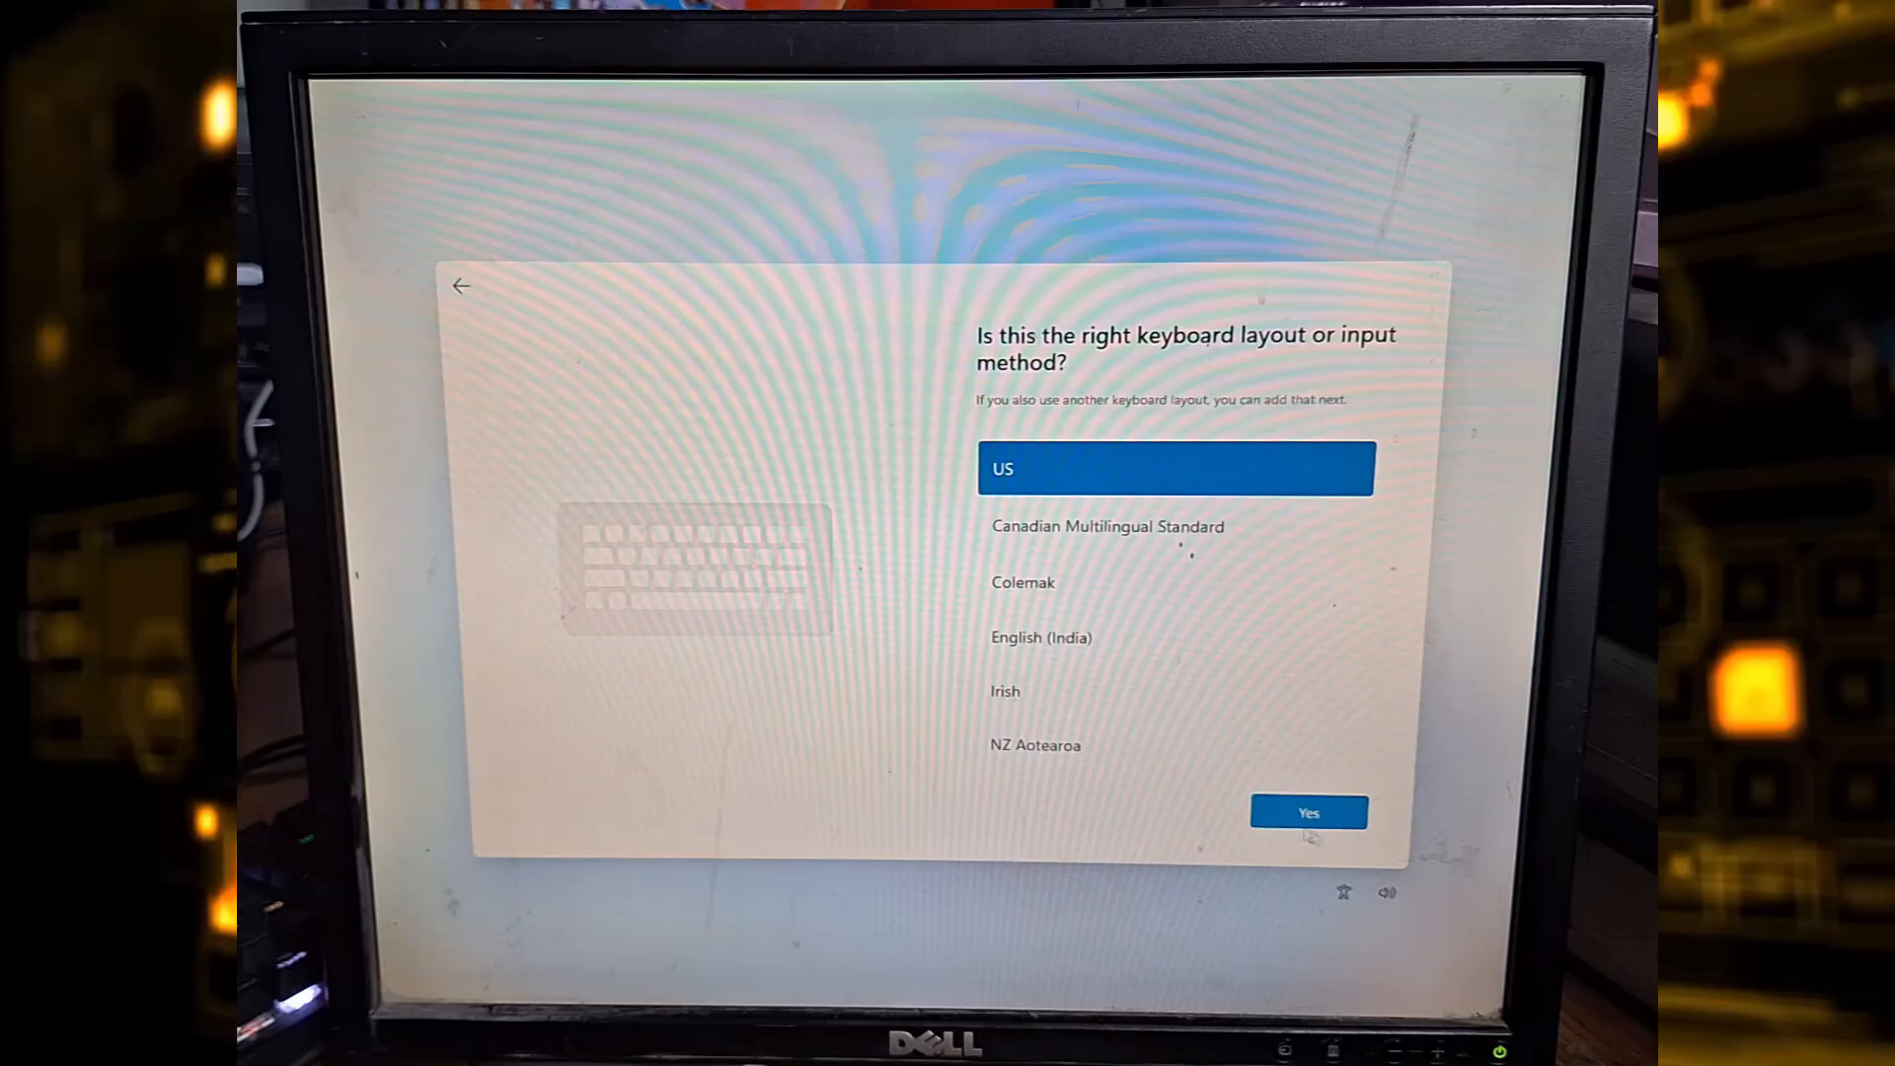
left_click(1308, 811)
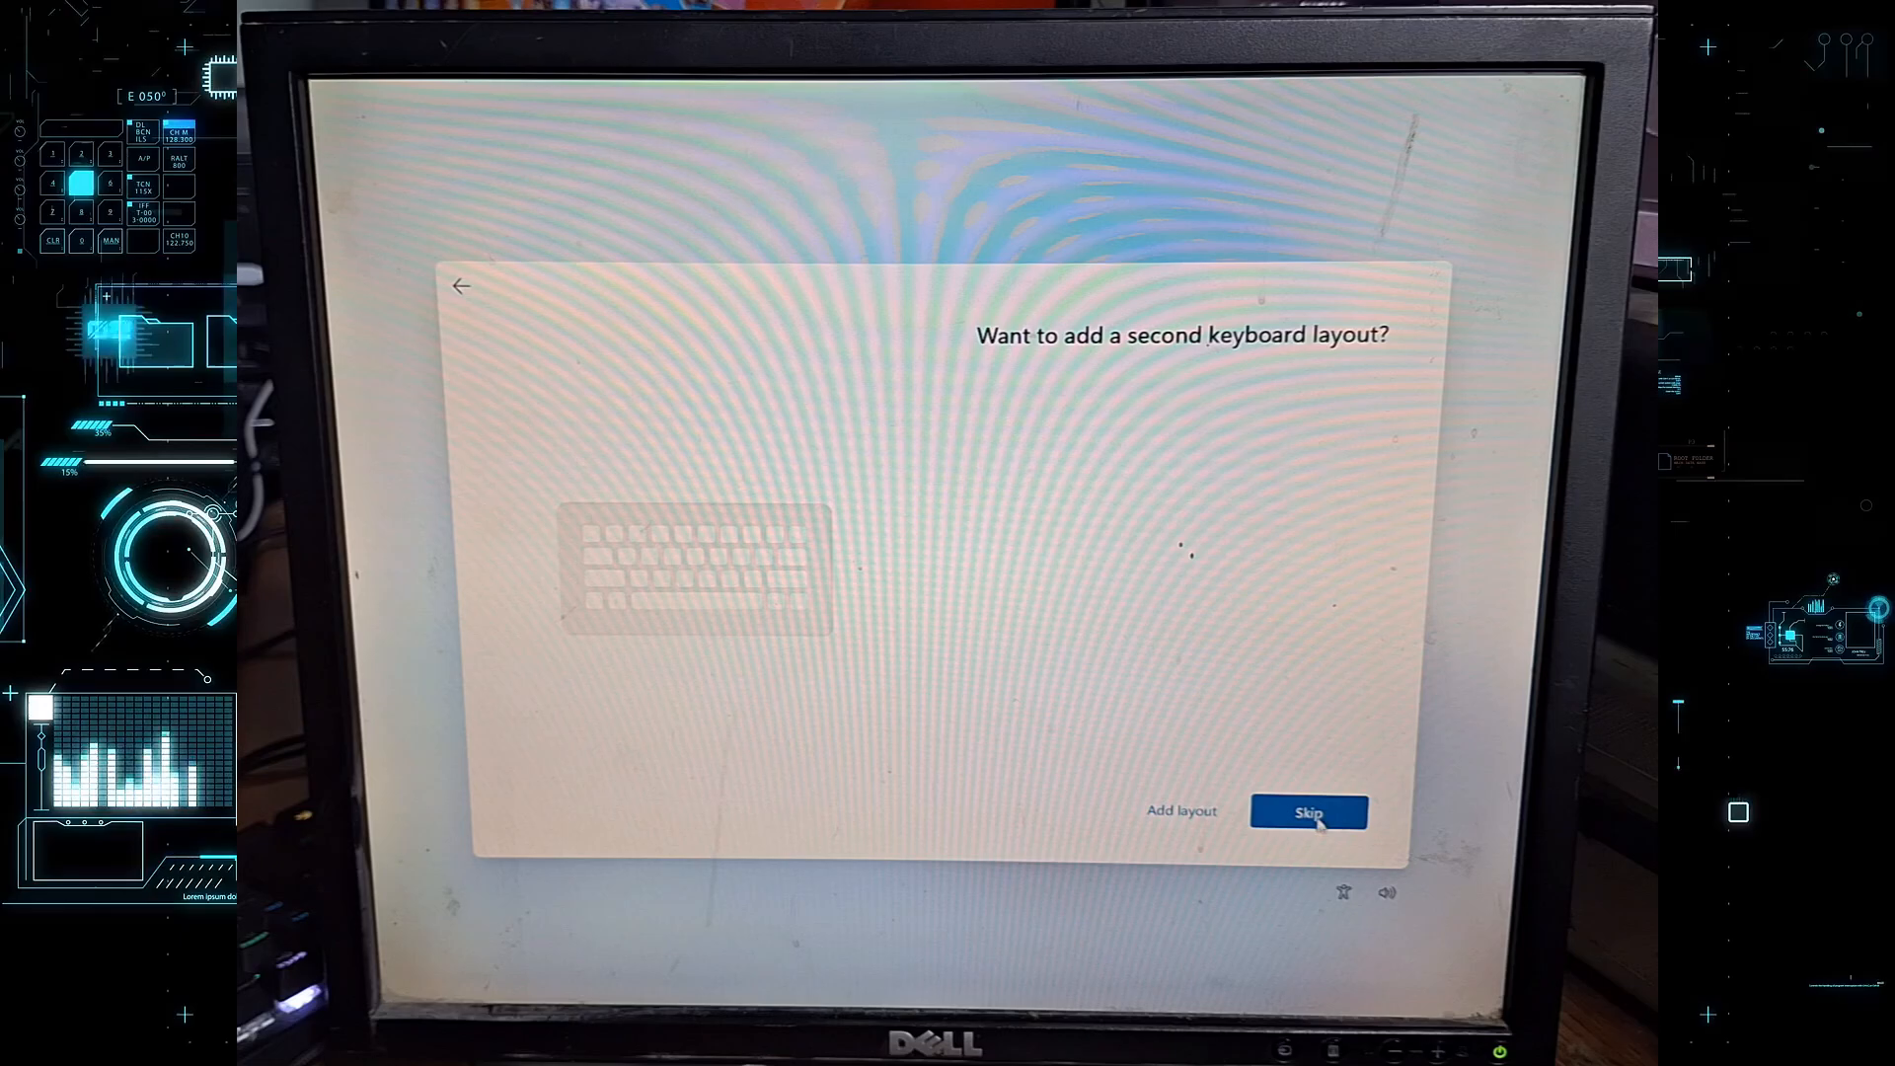
left_click(1307, 811)
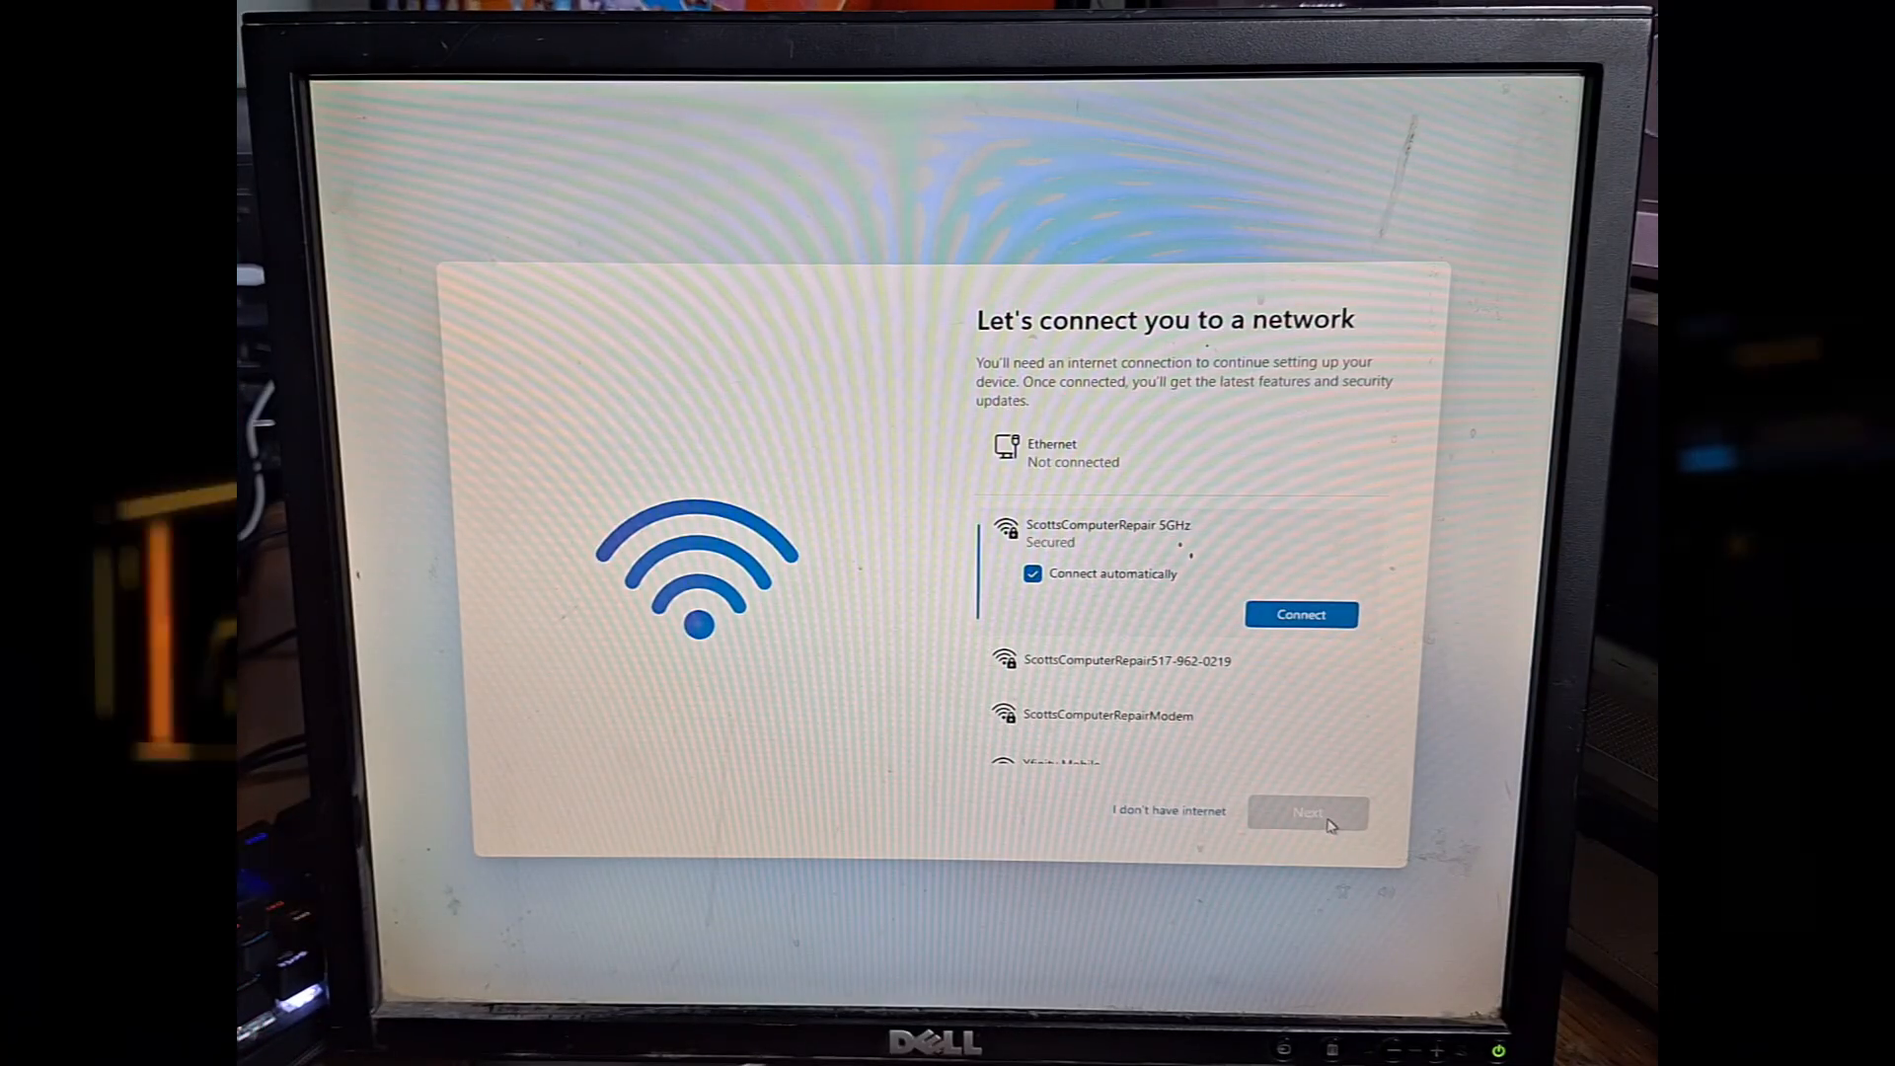
mouse_move(1256, 905)
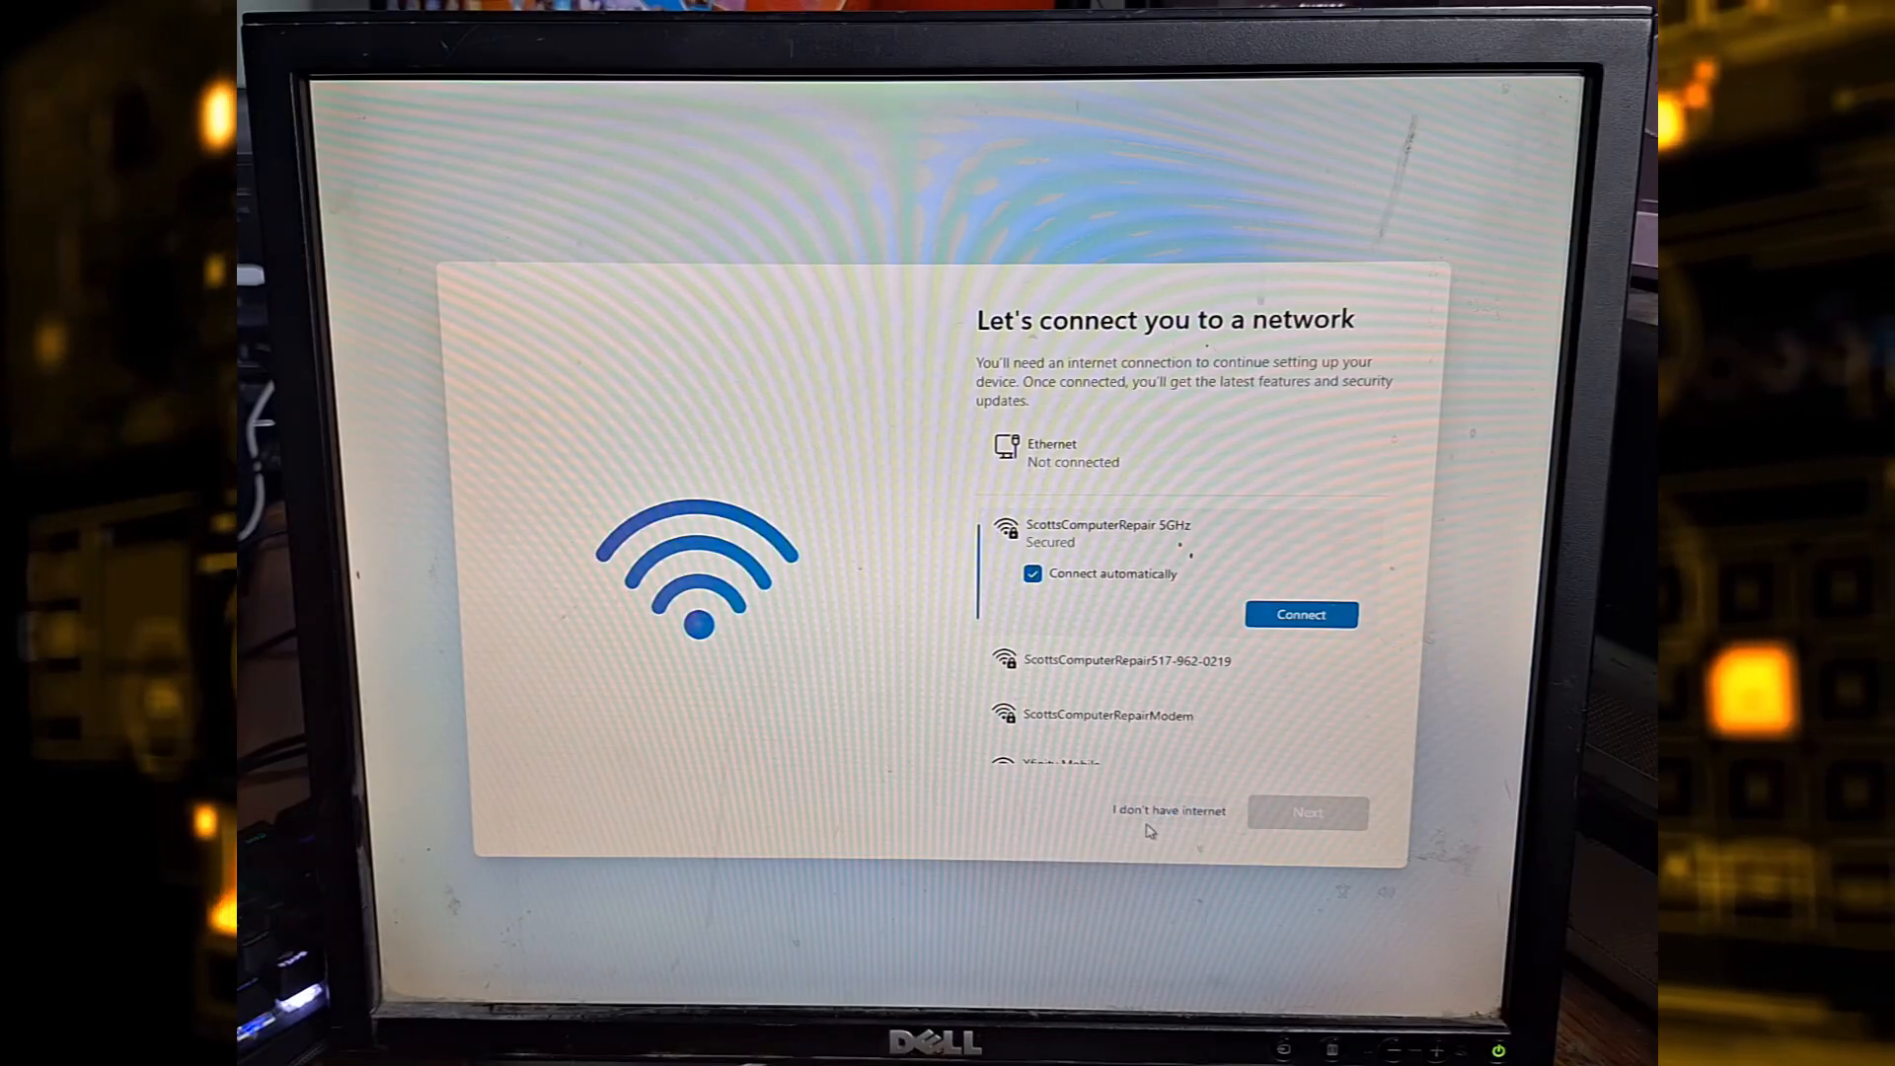
Choose "I don't have internet" to continue setup offline.
left_click(1302, 614)
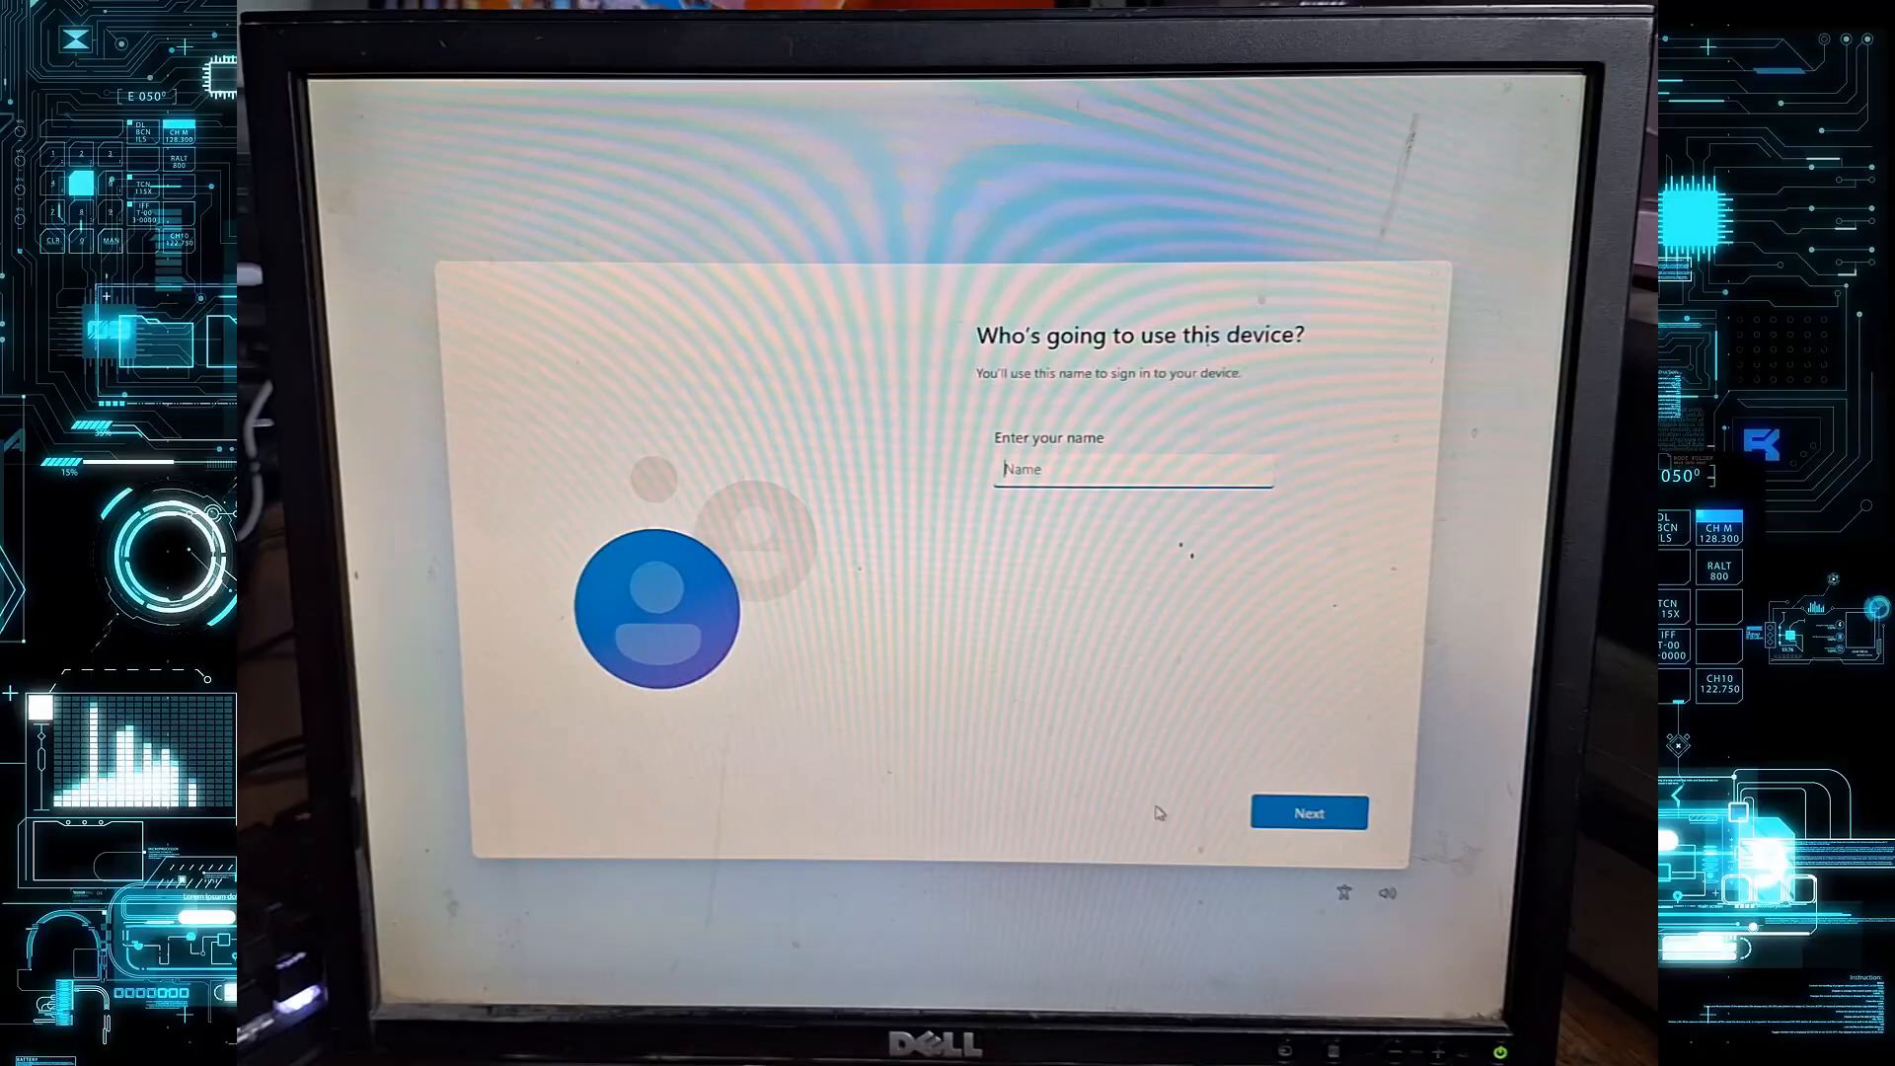
Enter 'Owner' as the local account name and continue.
type("a")
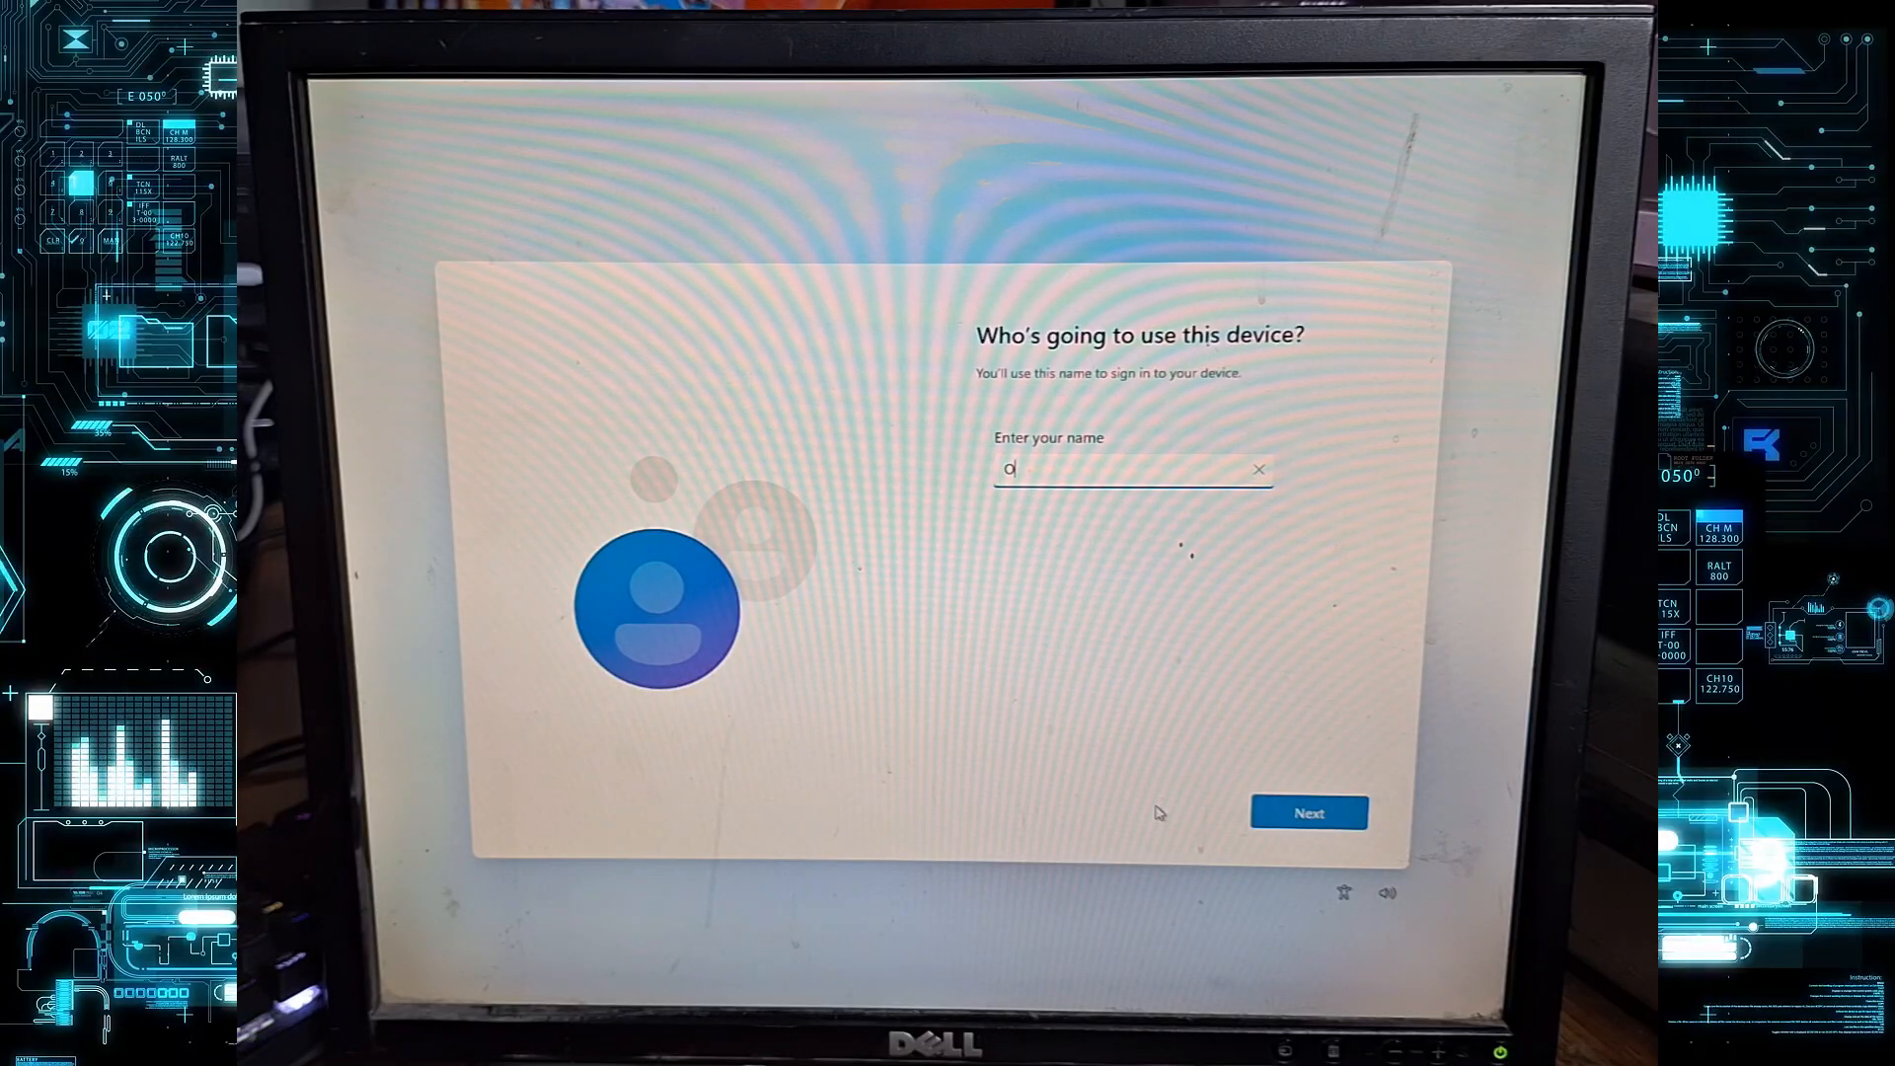
type("wner")
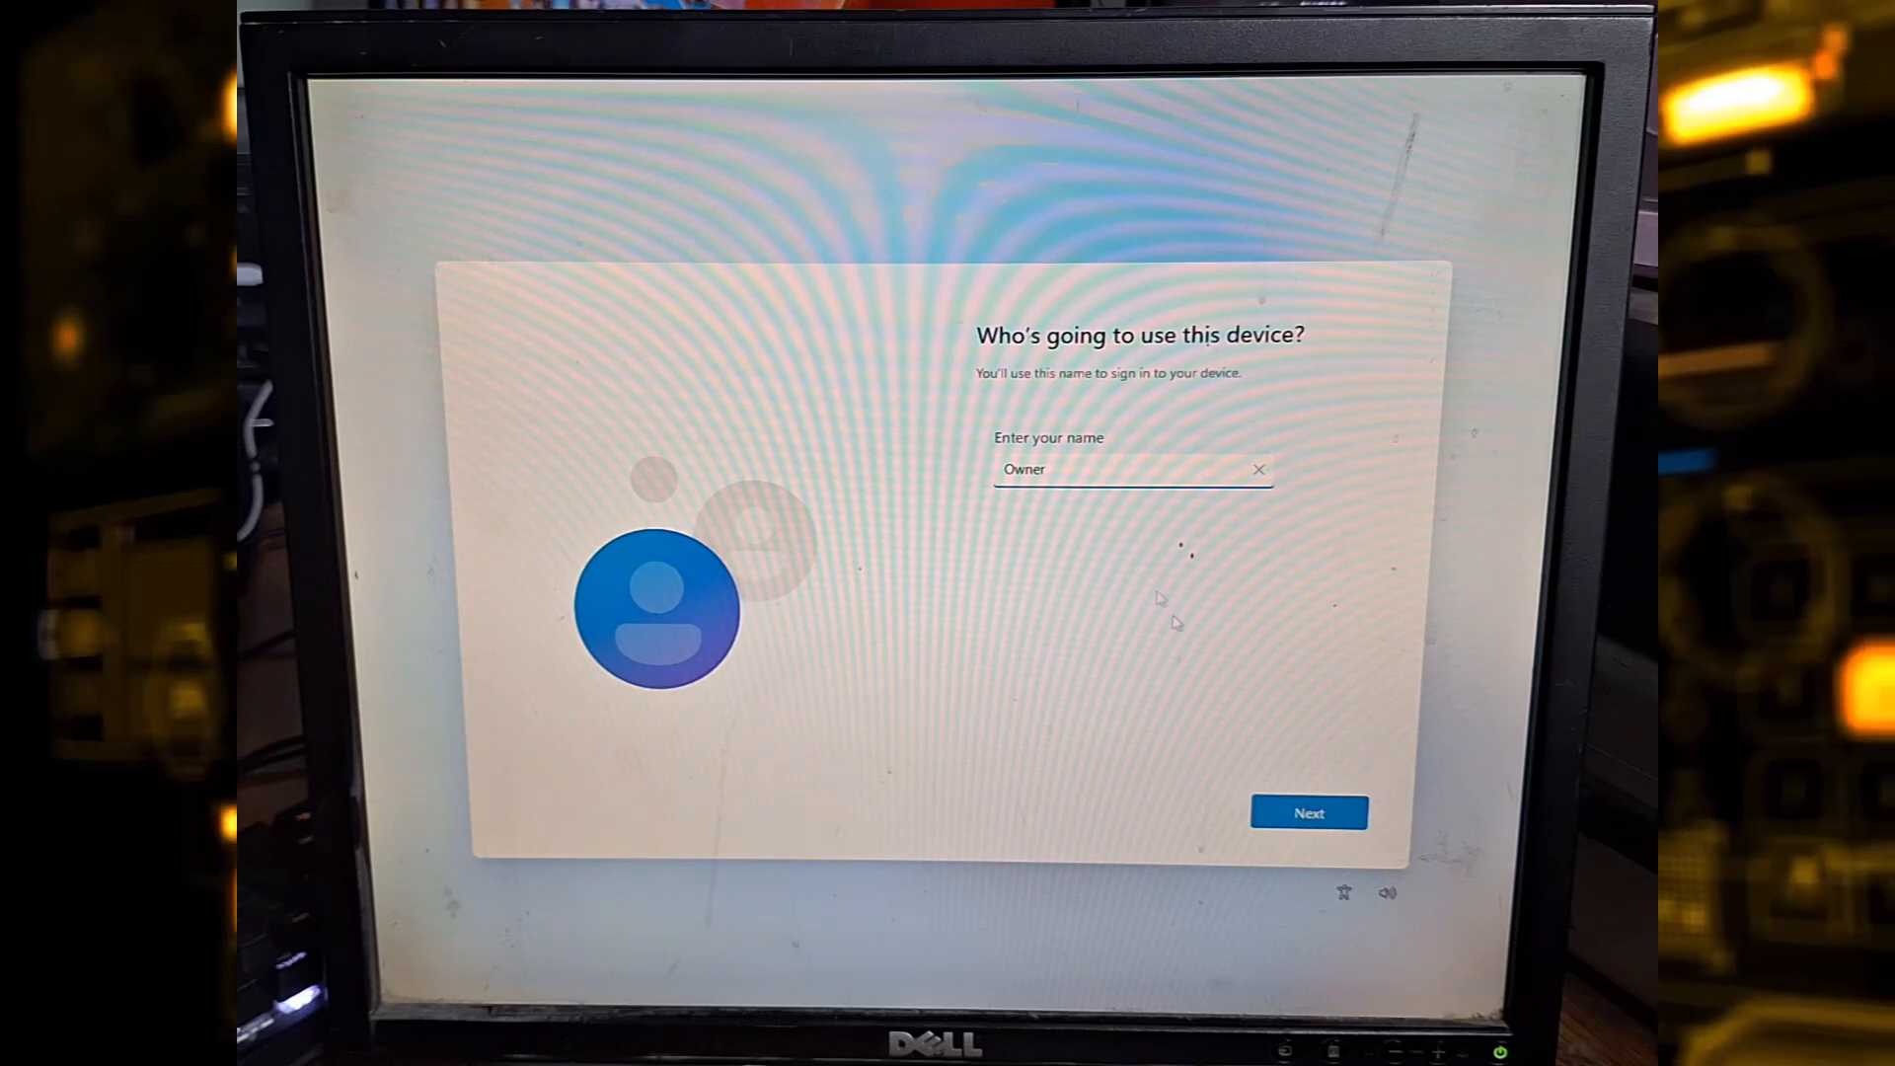
mouse_move(1317, 719)
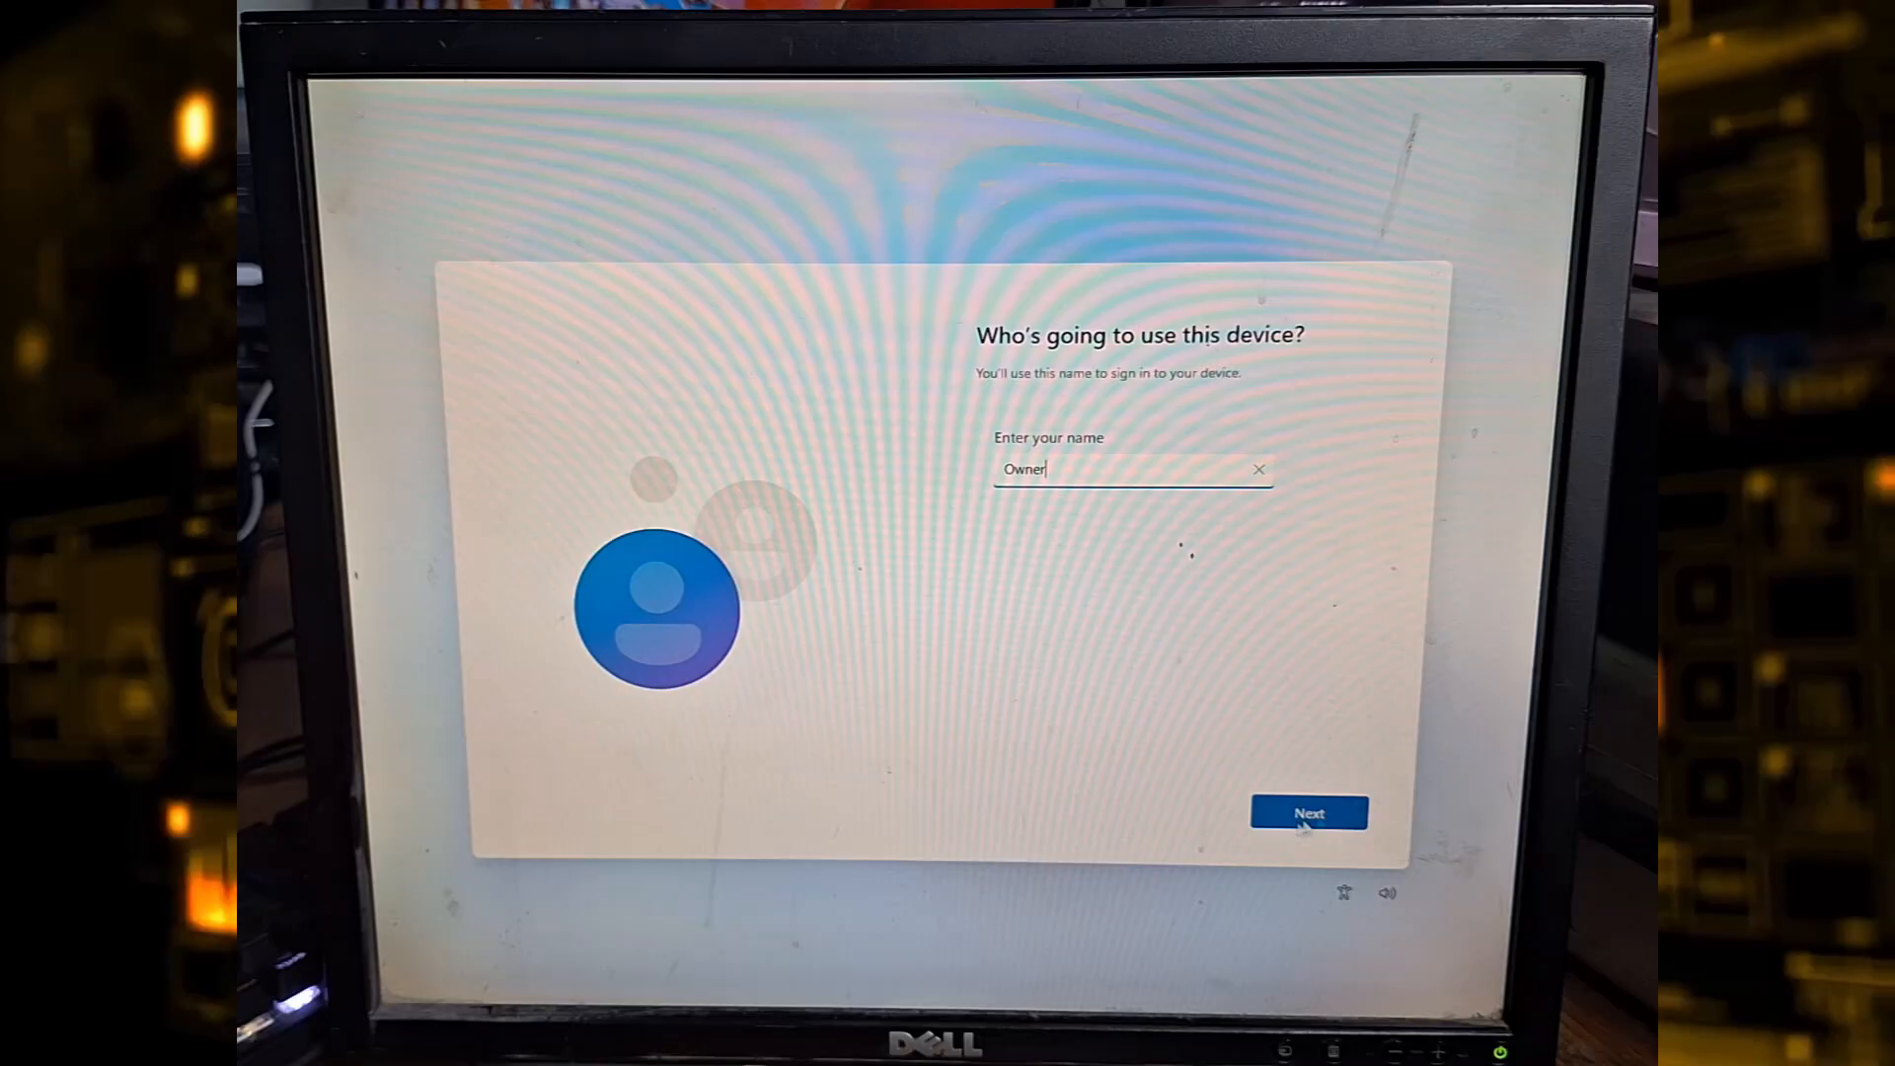
left_click(1307, 811)
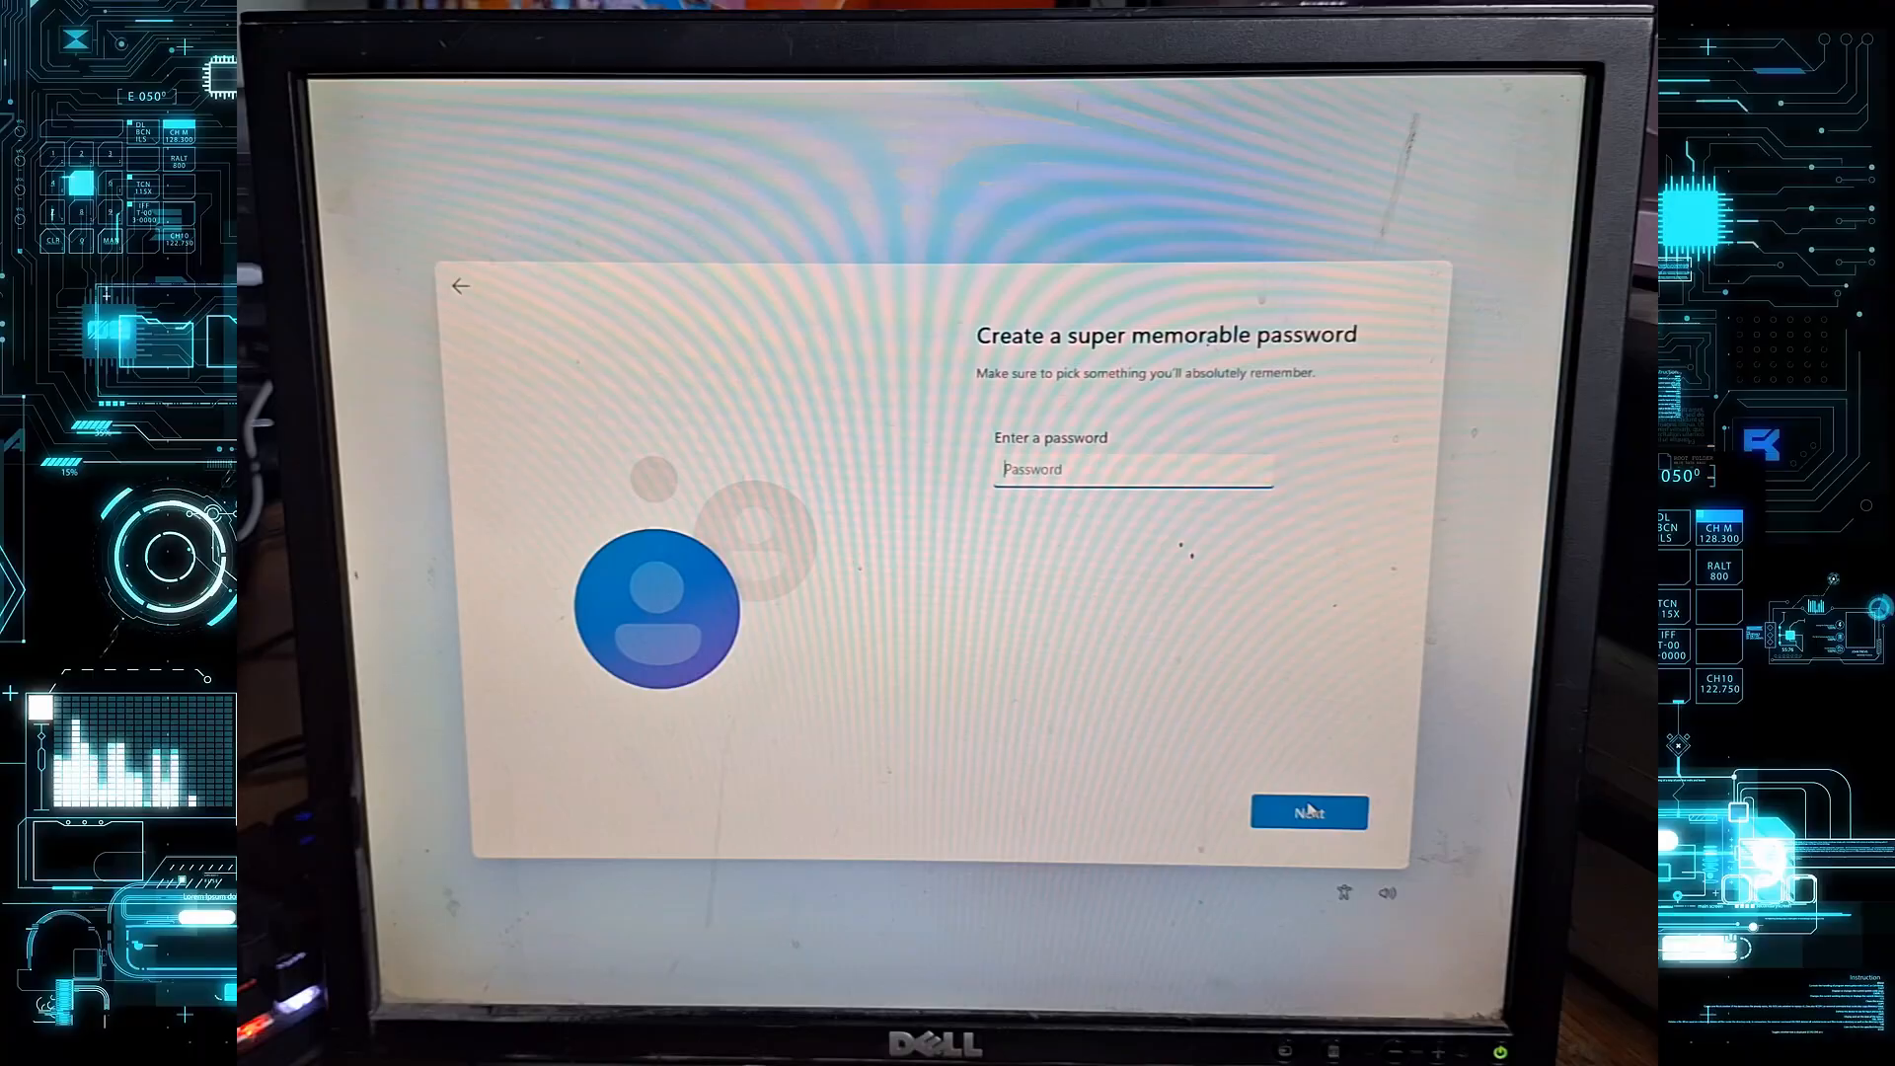
mouse_move(1311, 707)
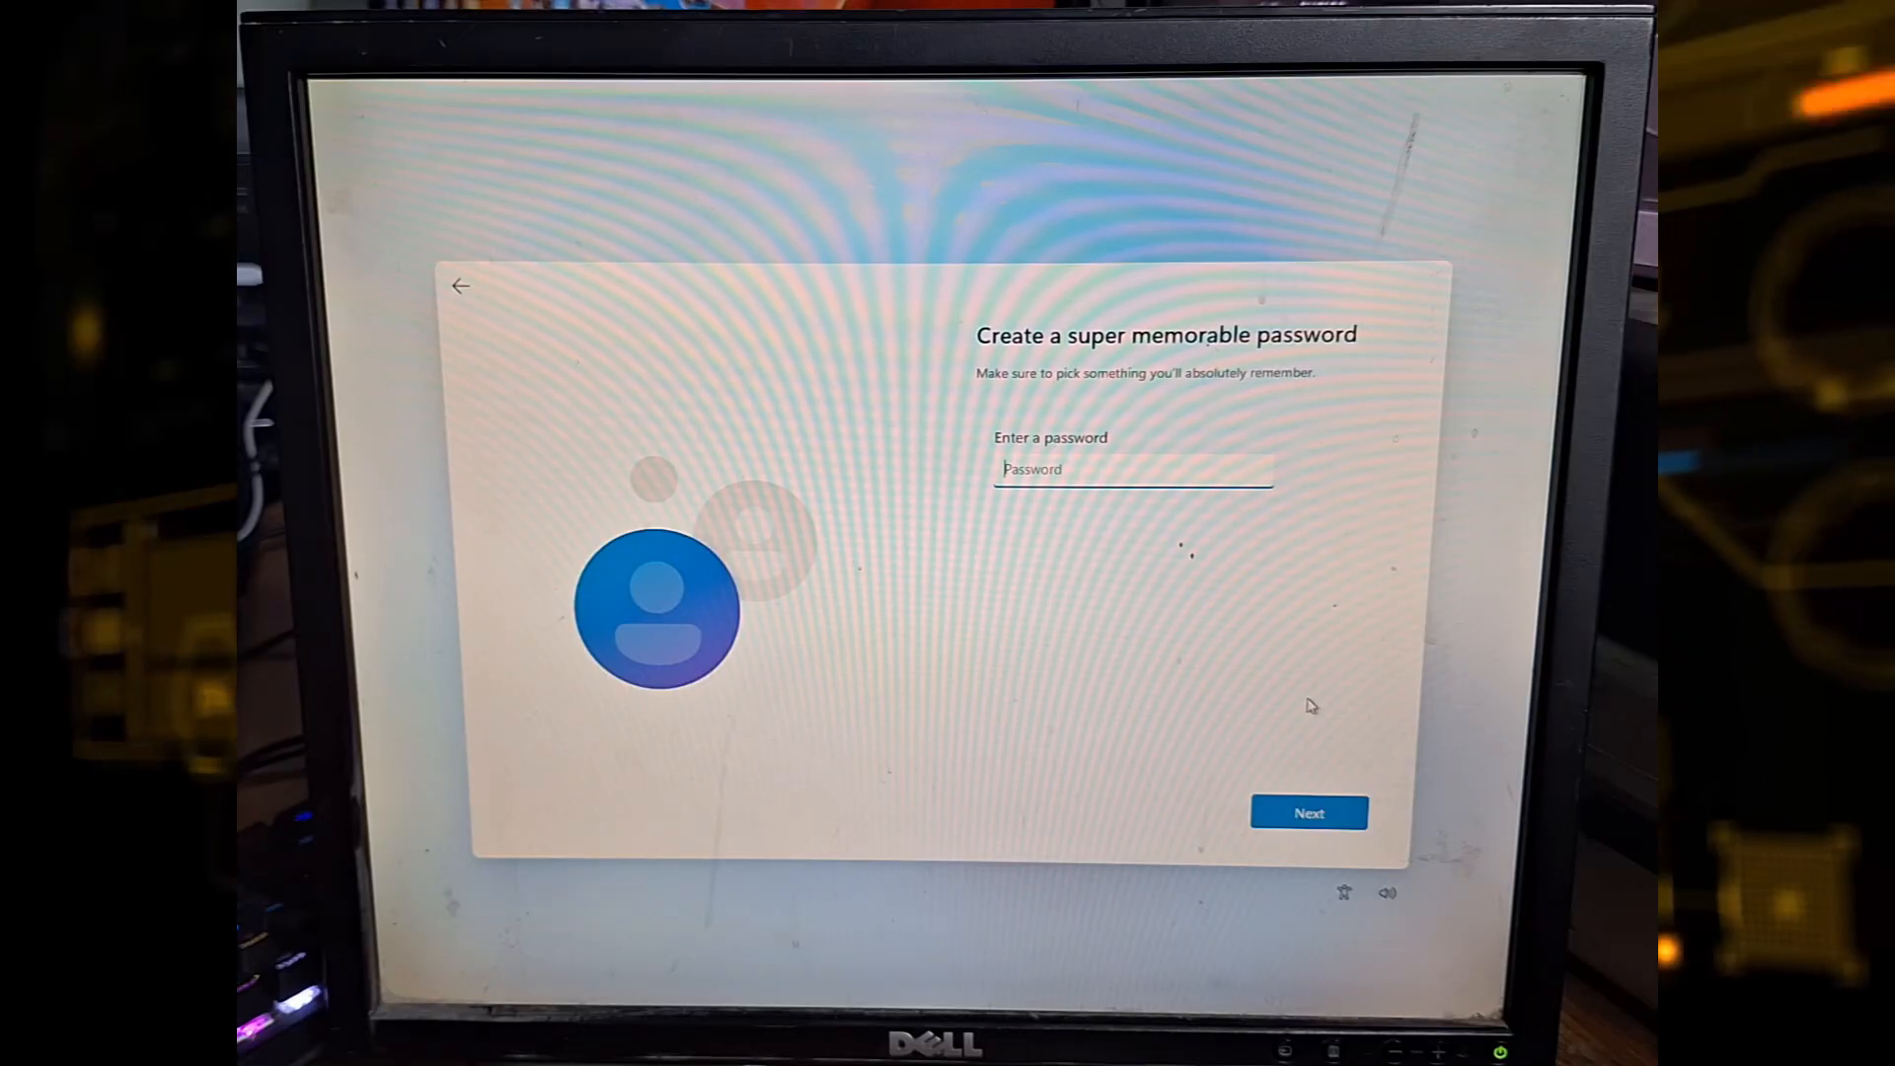
Leave the account password blank and proceed.
left_click(1307, 812)
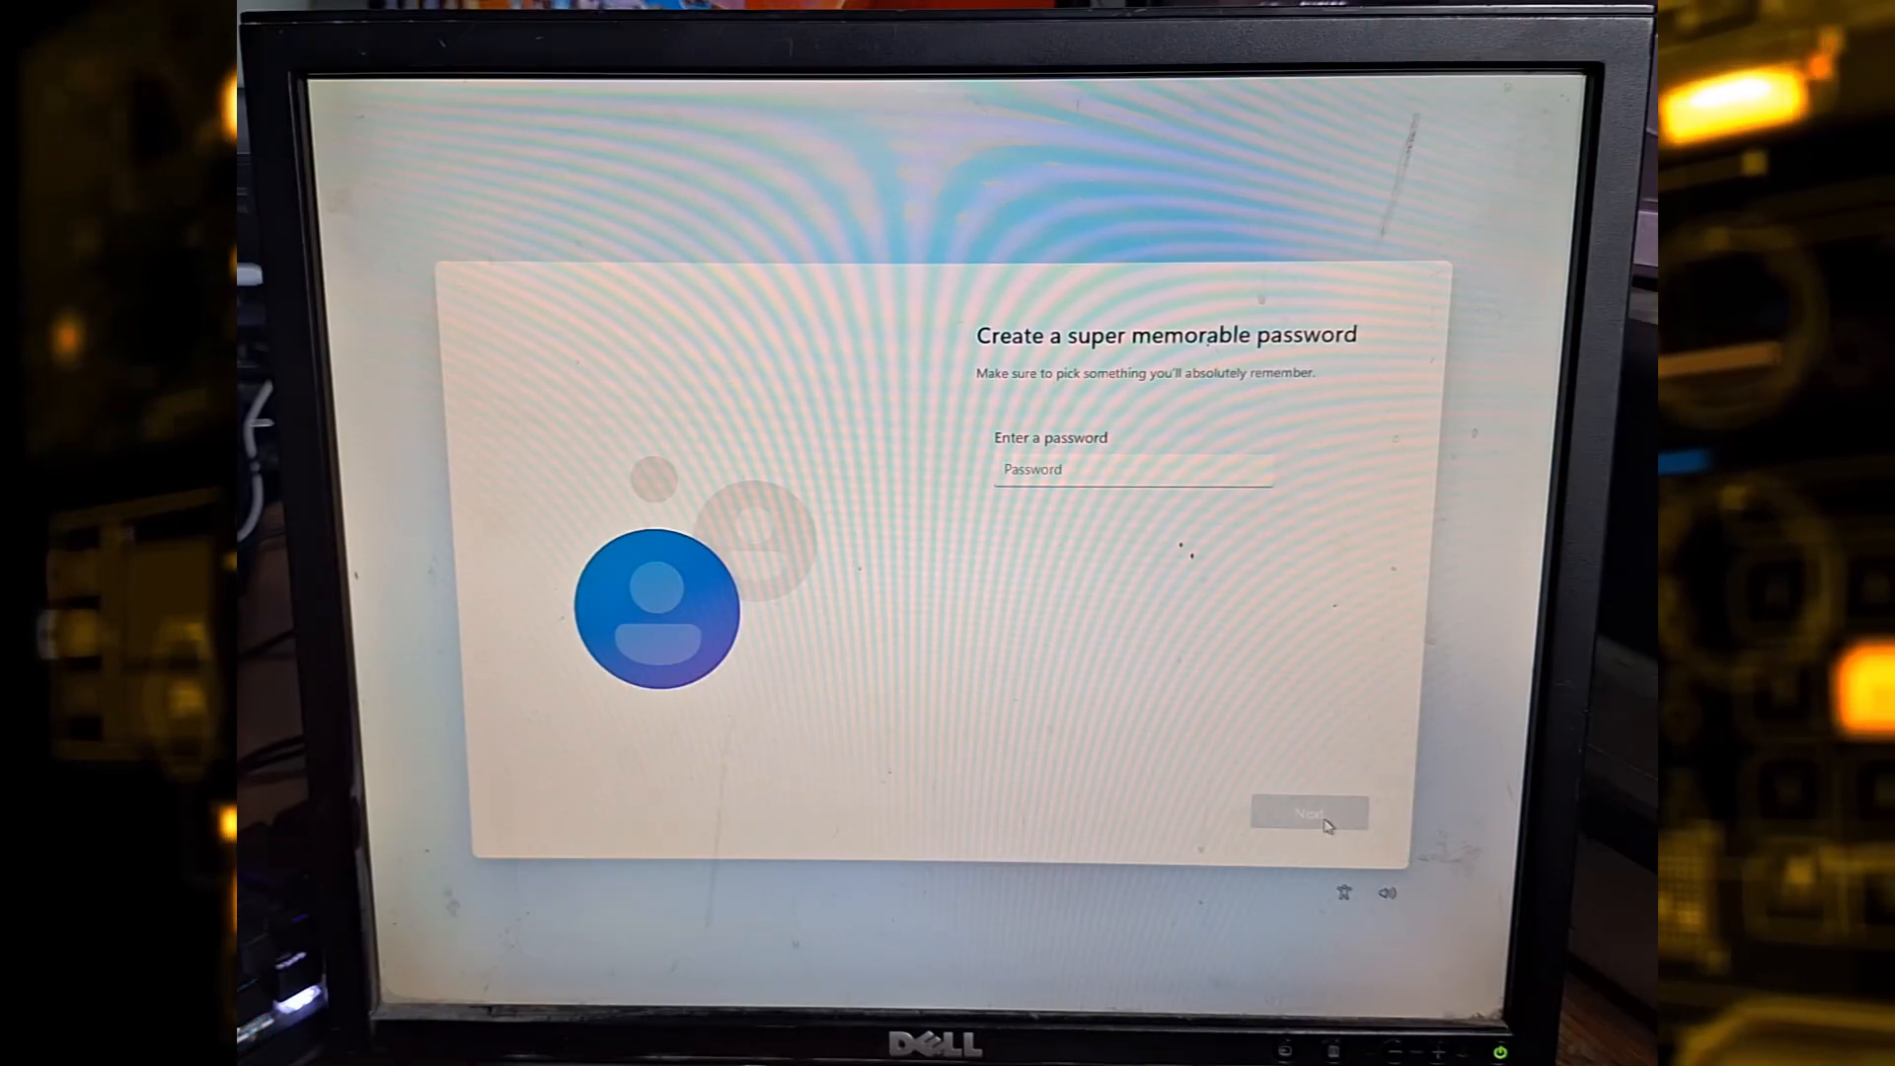
left_click(1308, 812)
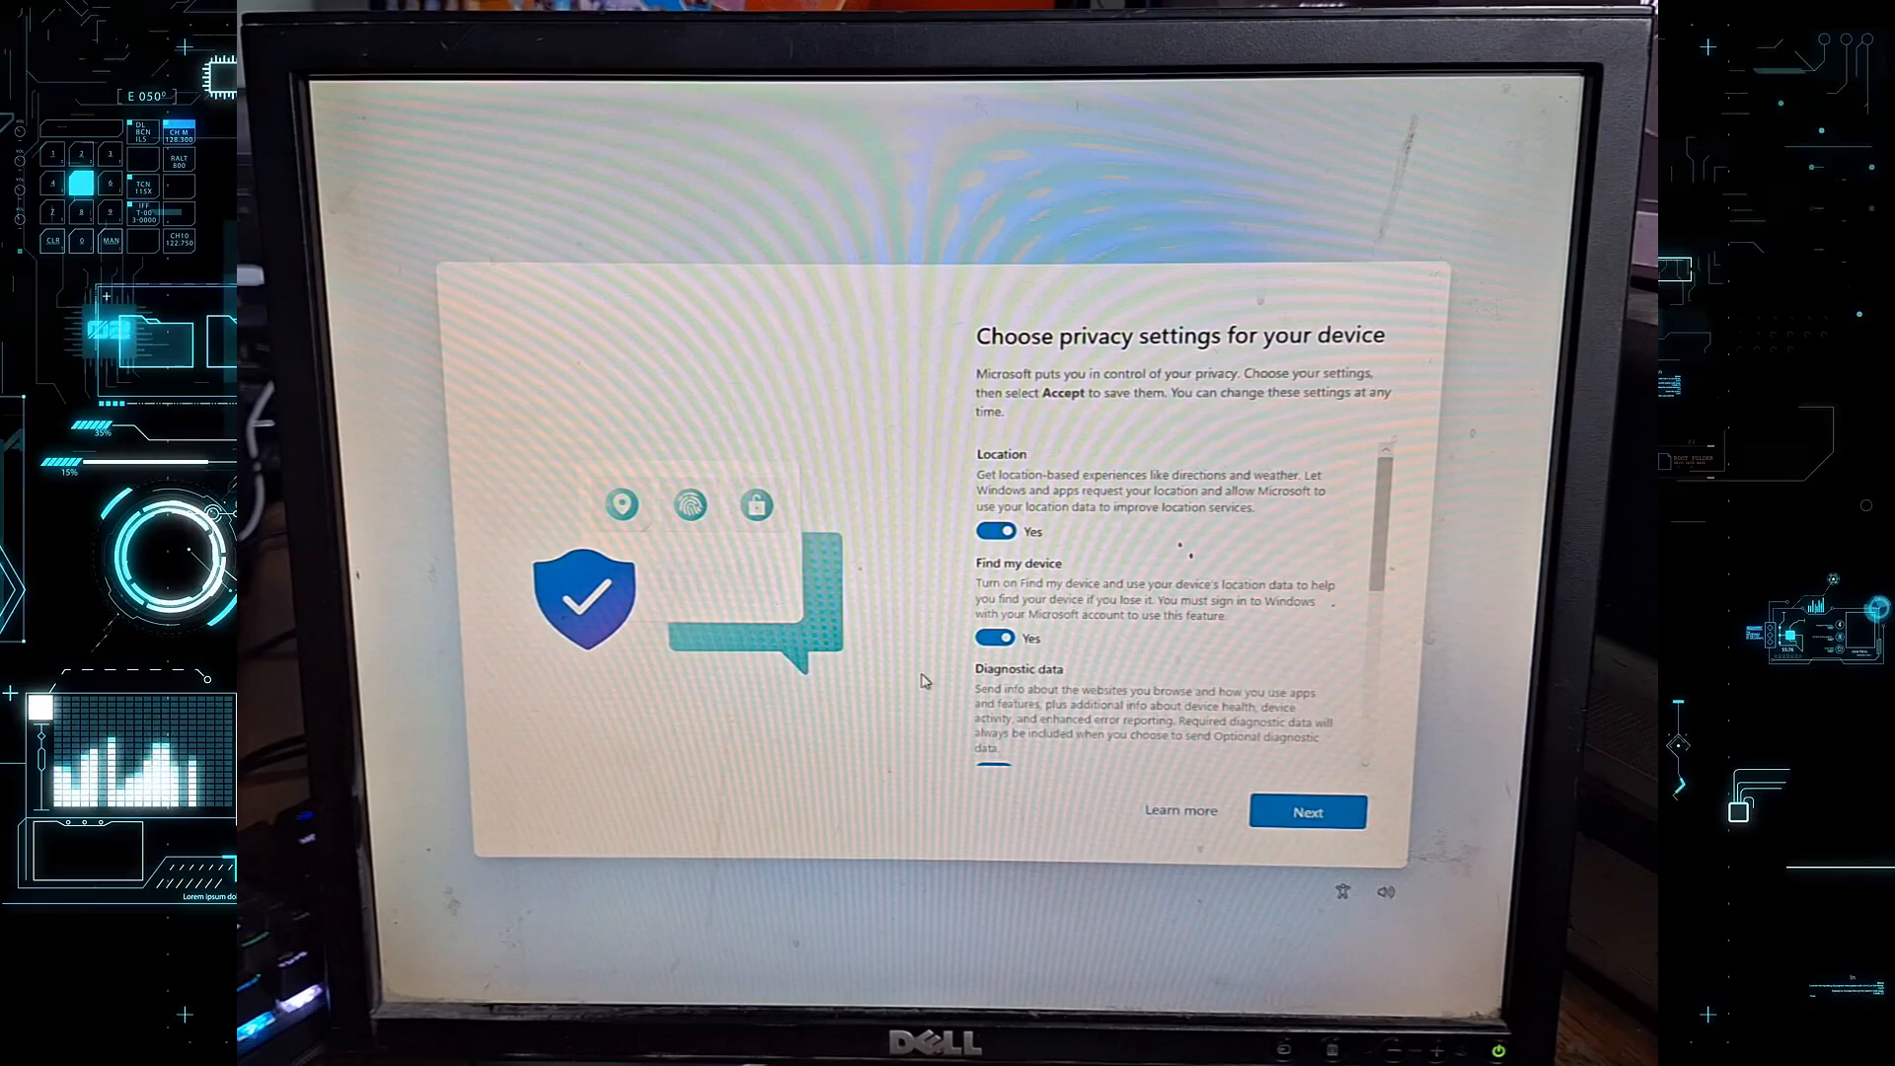
Review the privacy settings and accept them with every option left on.
scroll("down", 3)
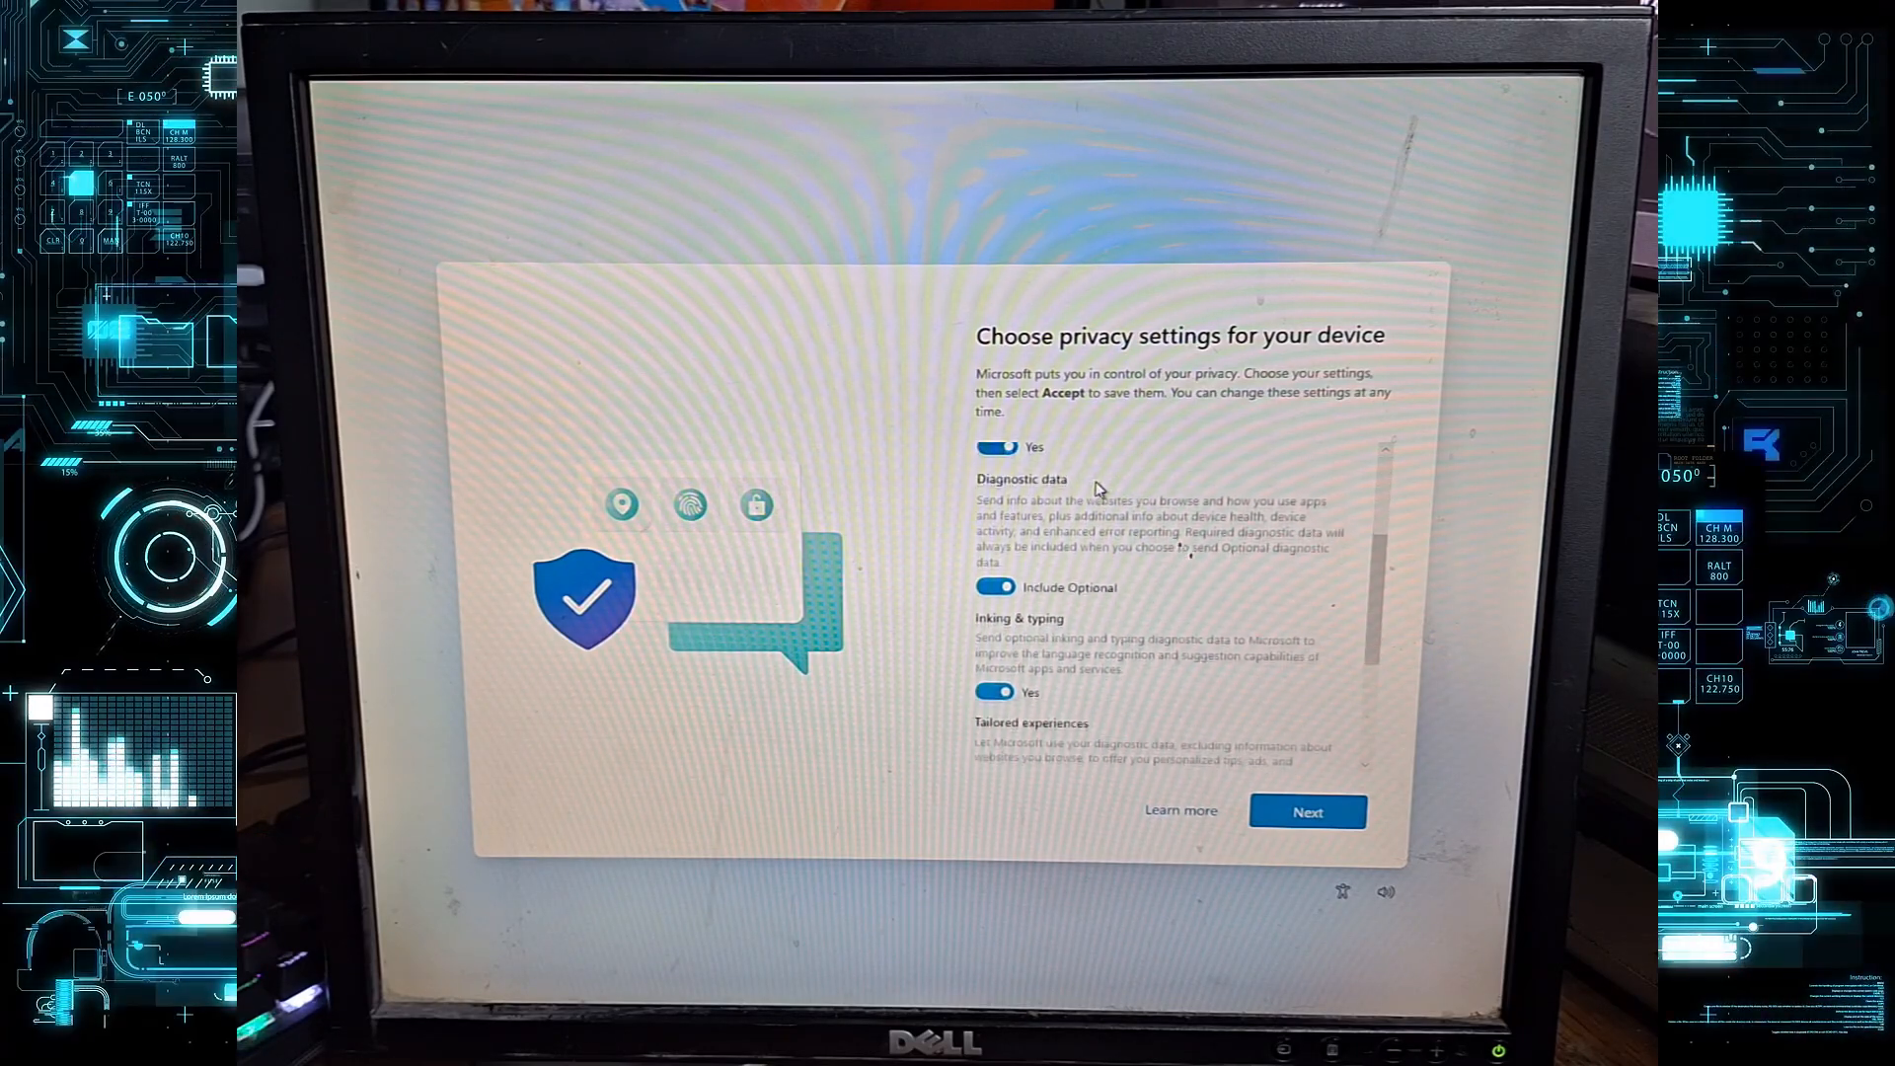
scroll("down", 3)
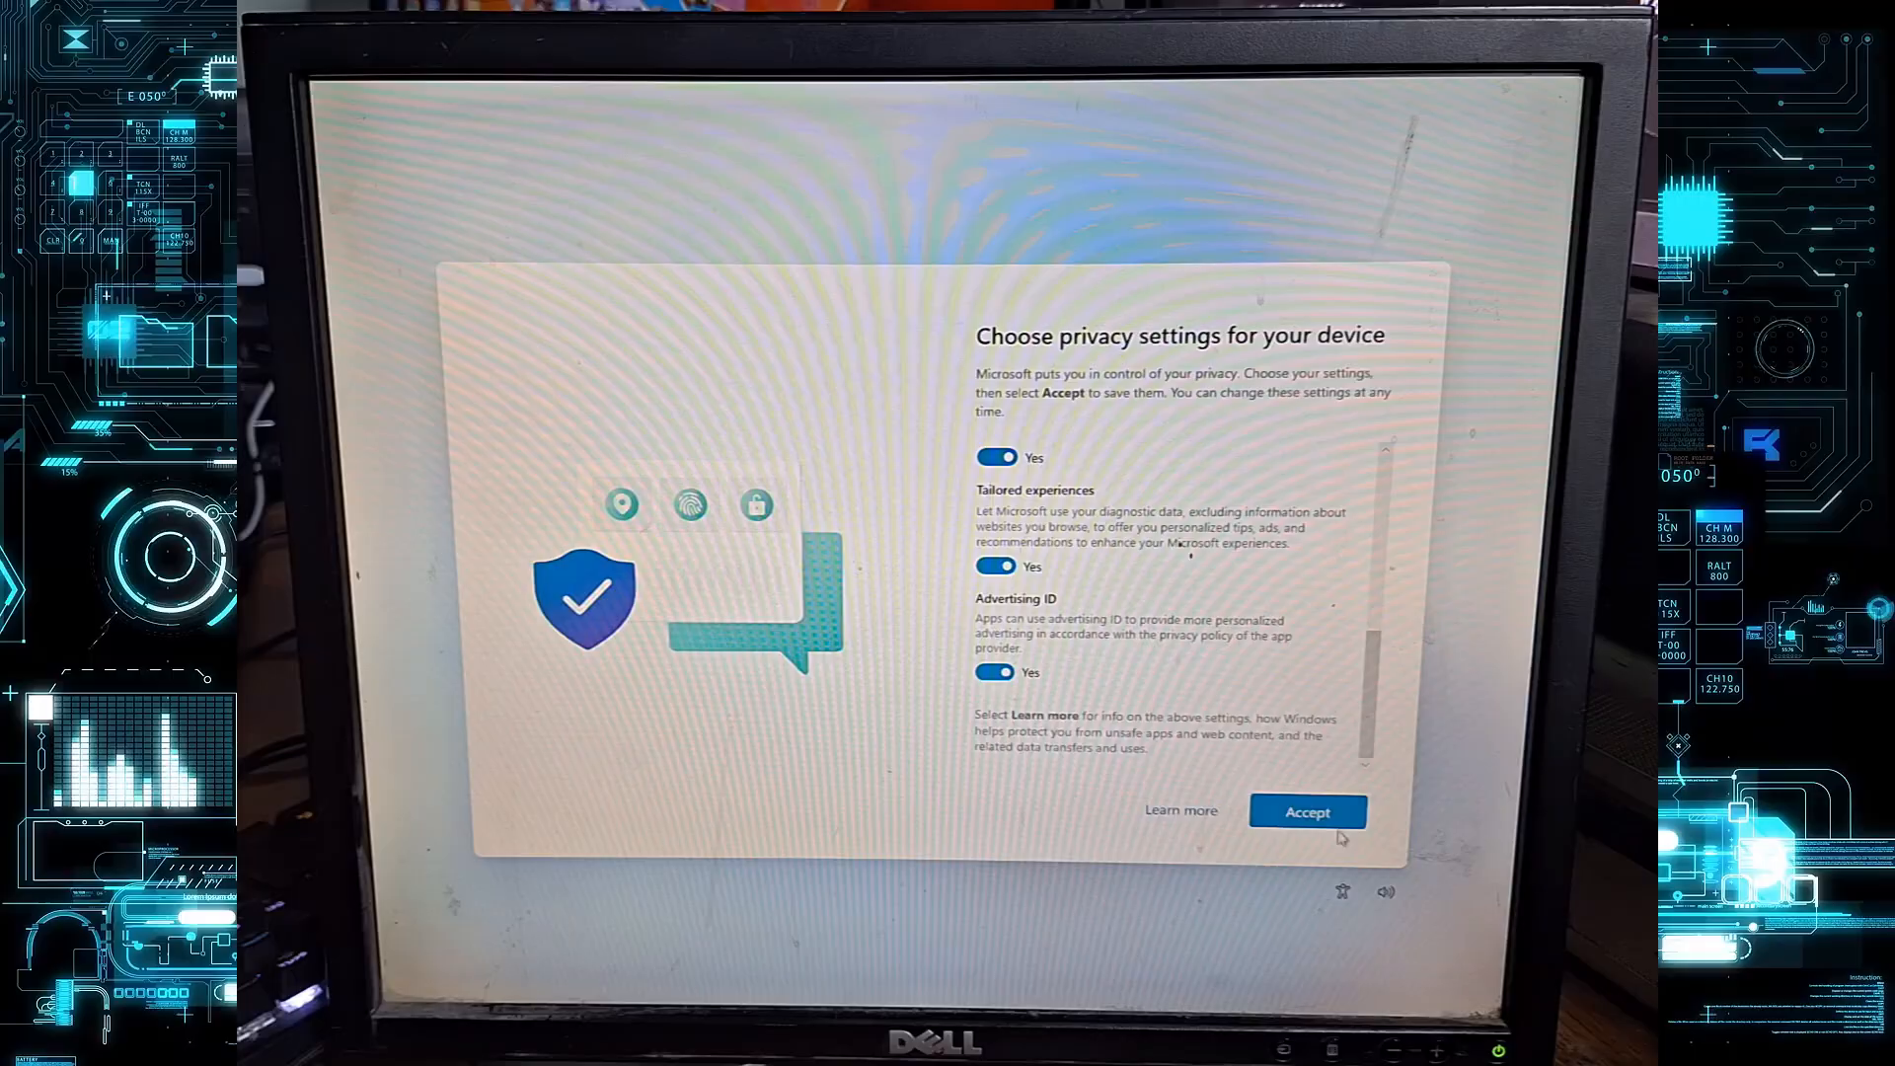
left_click(1306, 812)
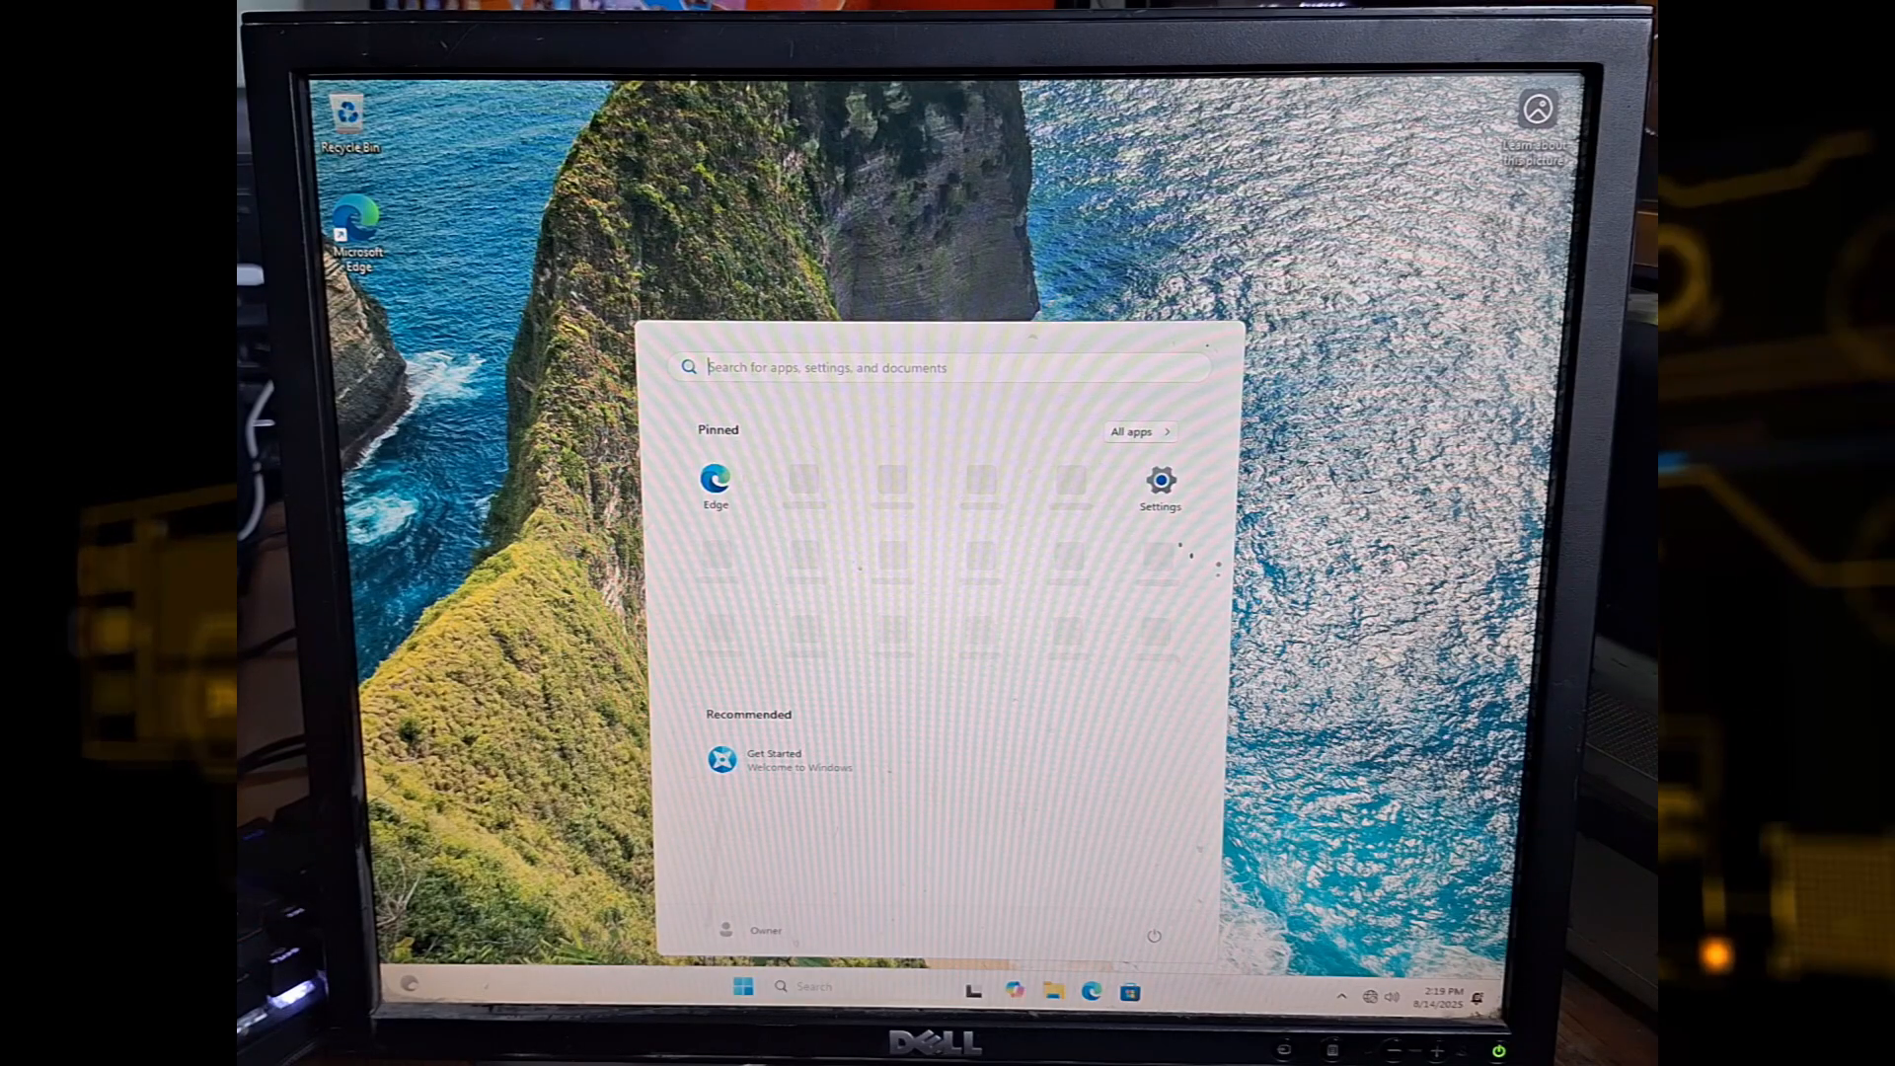
mouse_move(949, 208)
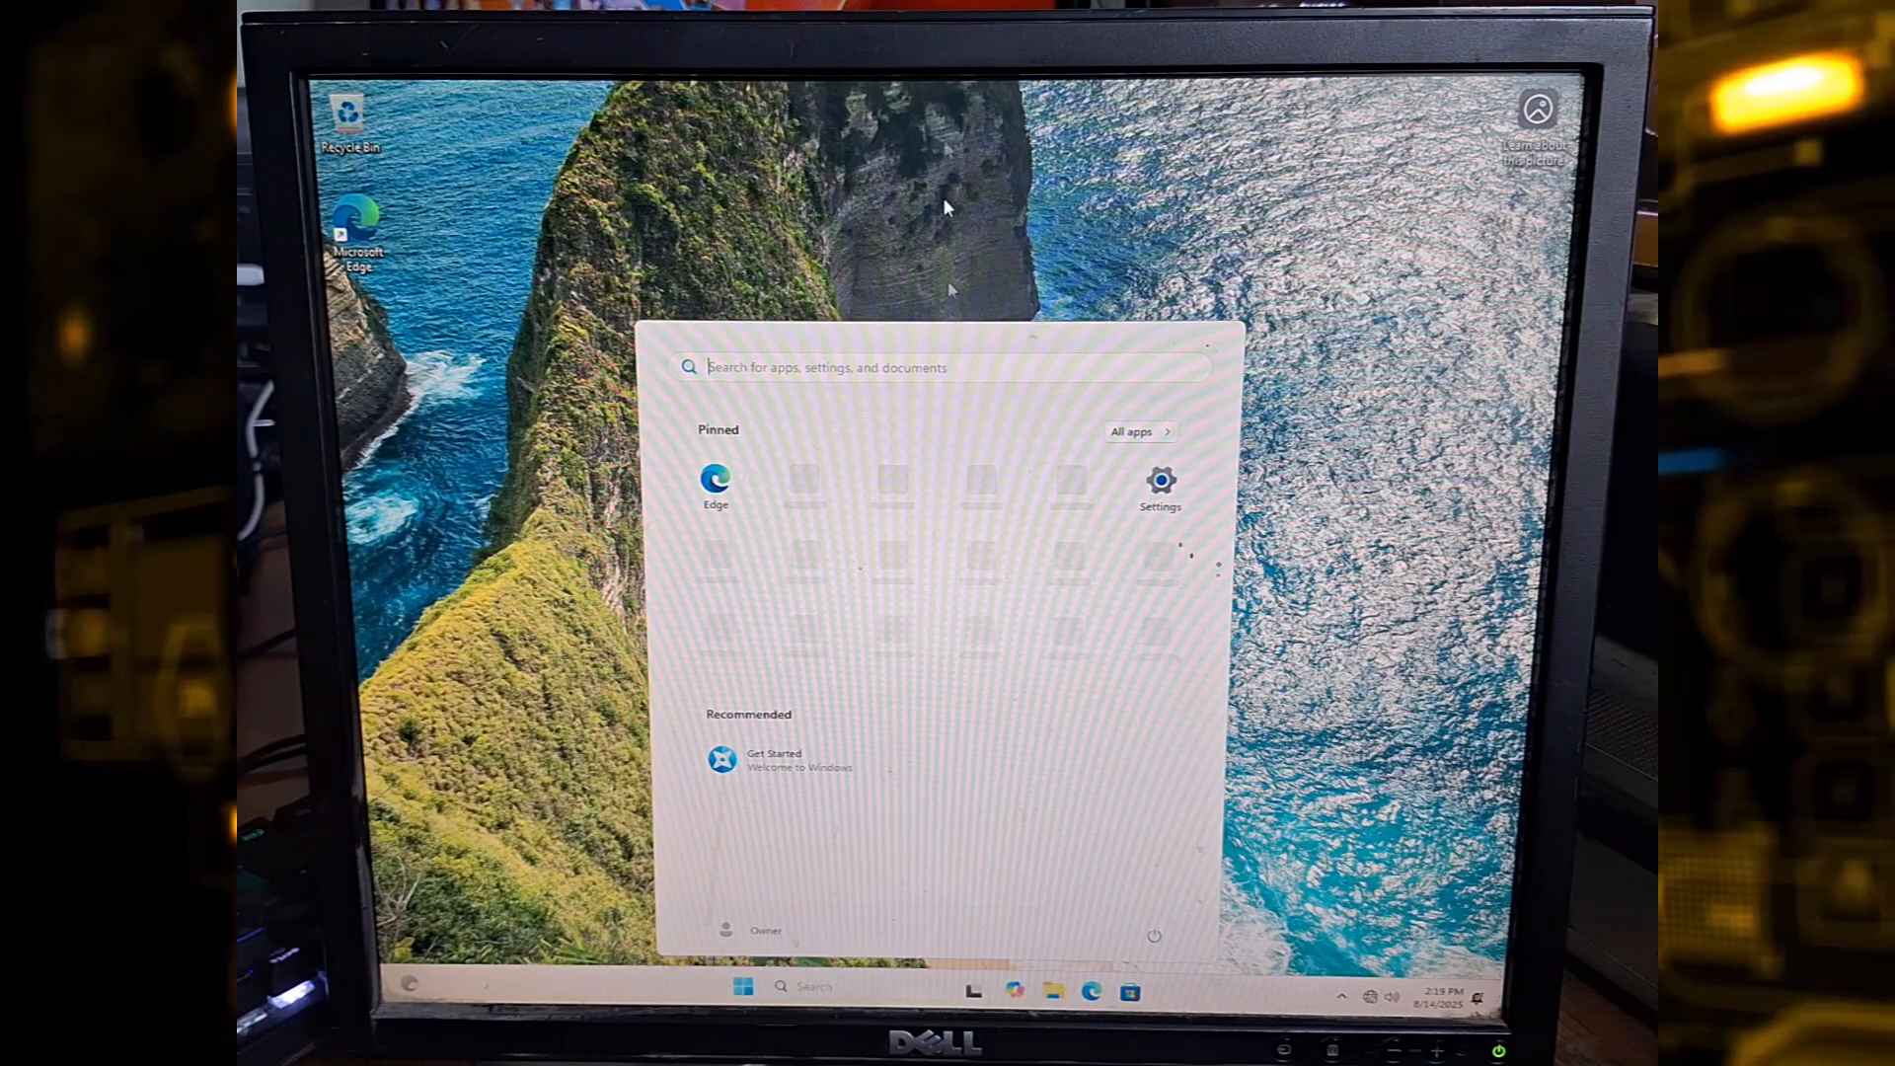